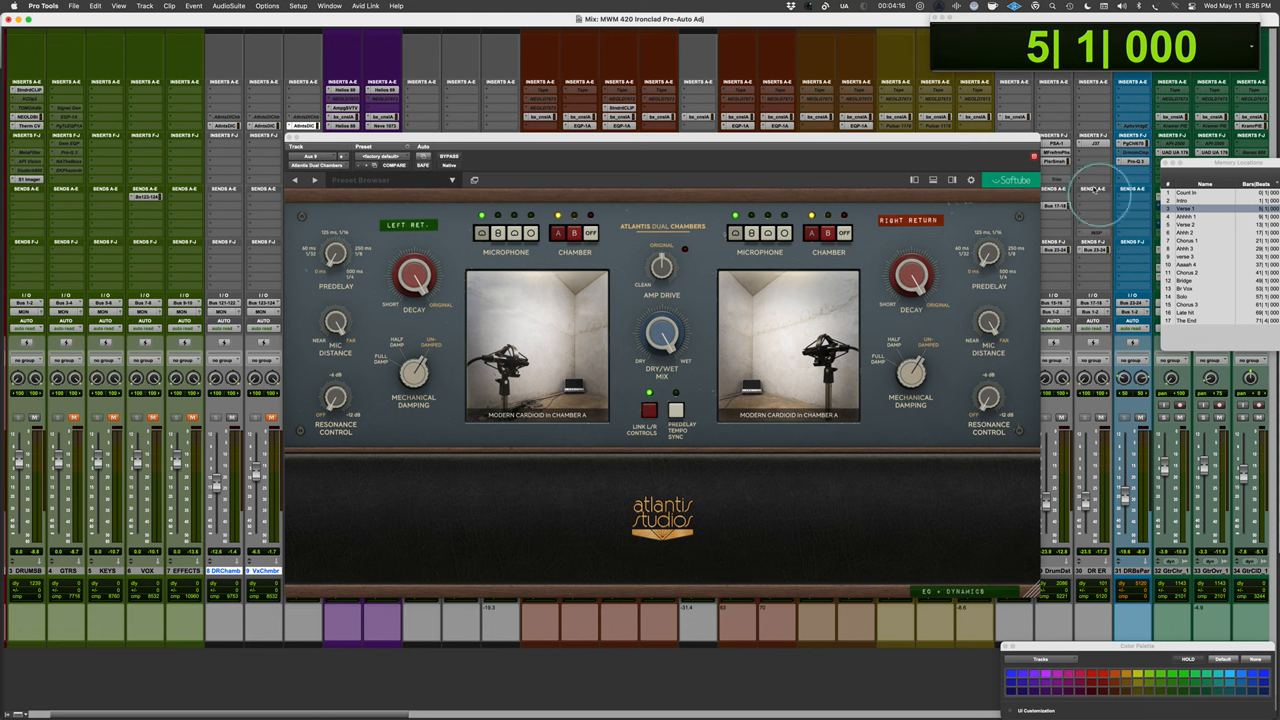
mouse_move(530, 222)
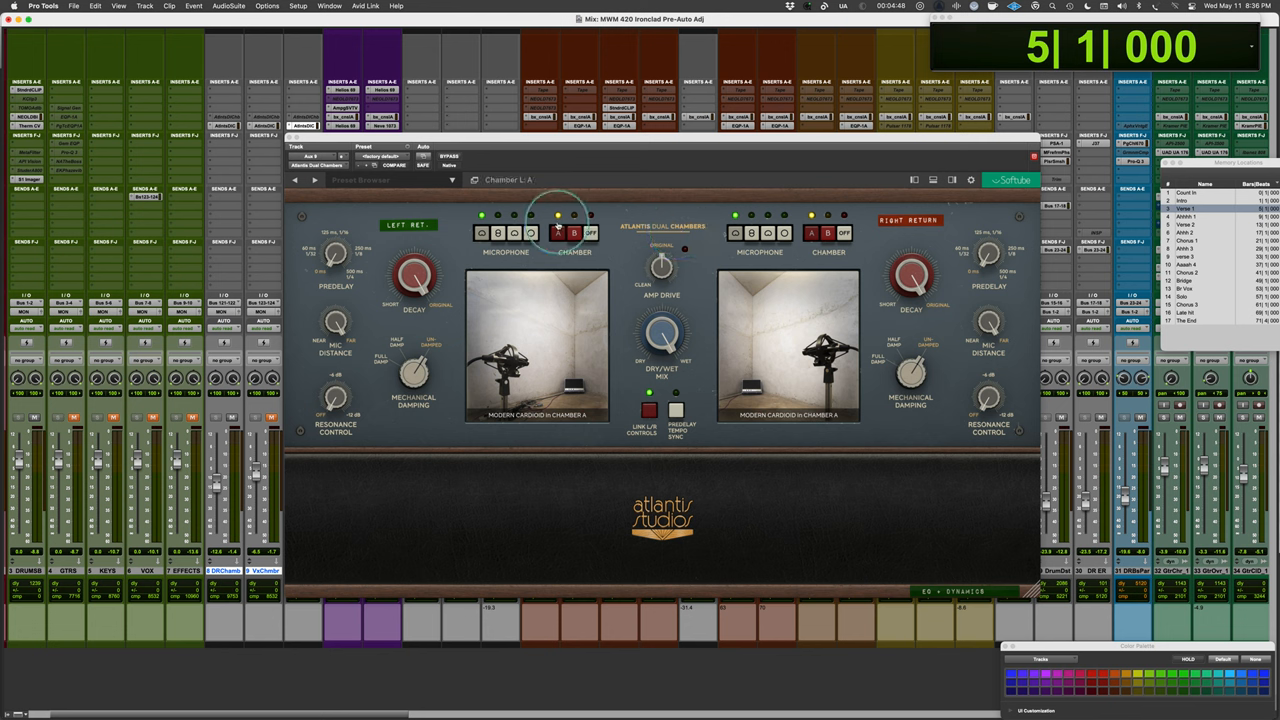
Turn the chambers off and back on, then audition Tube Cardioid before settling on Full Range mics.
click(560, 232)
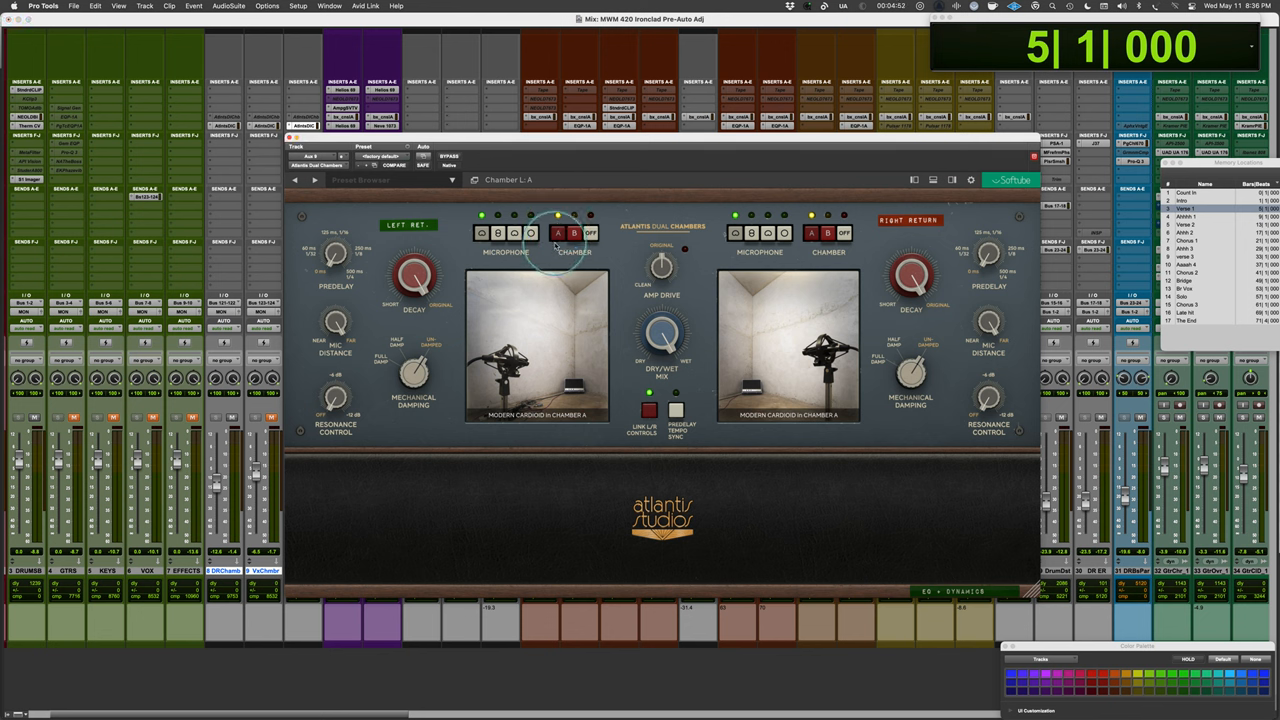
click(590, 232)
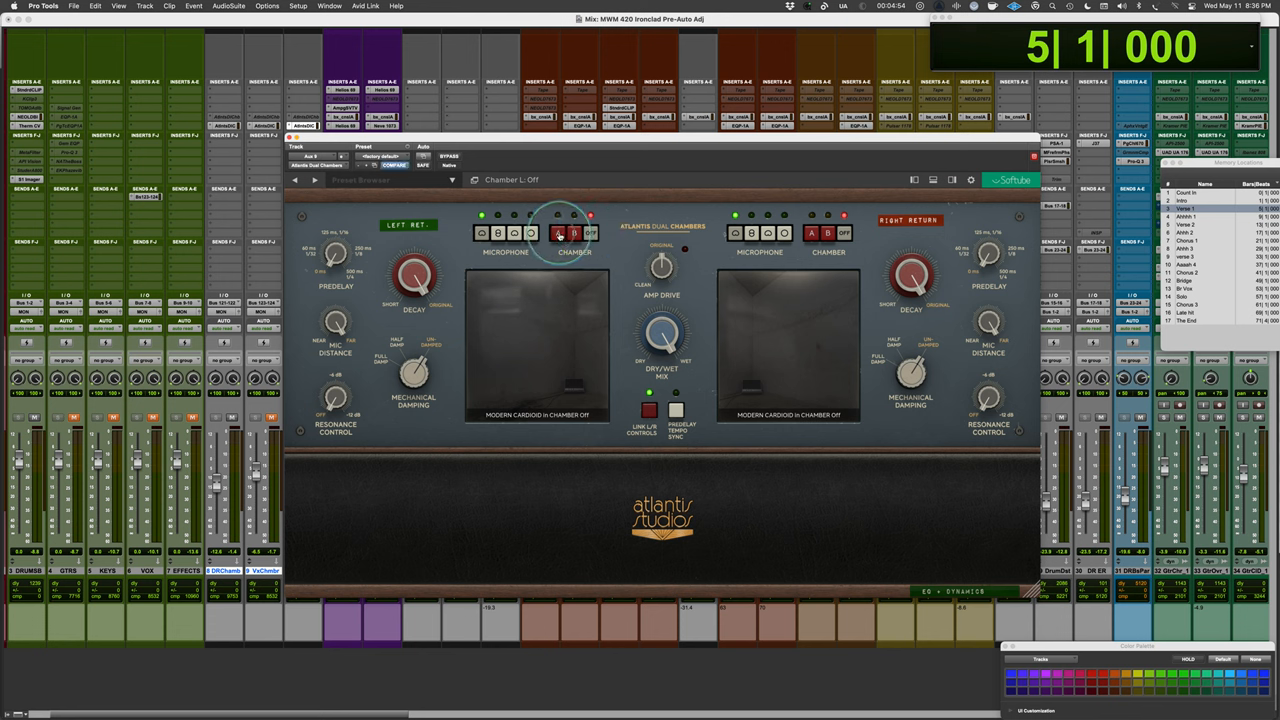
click(558, 232)
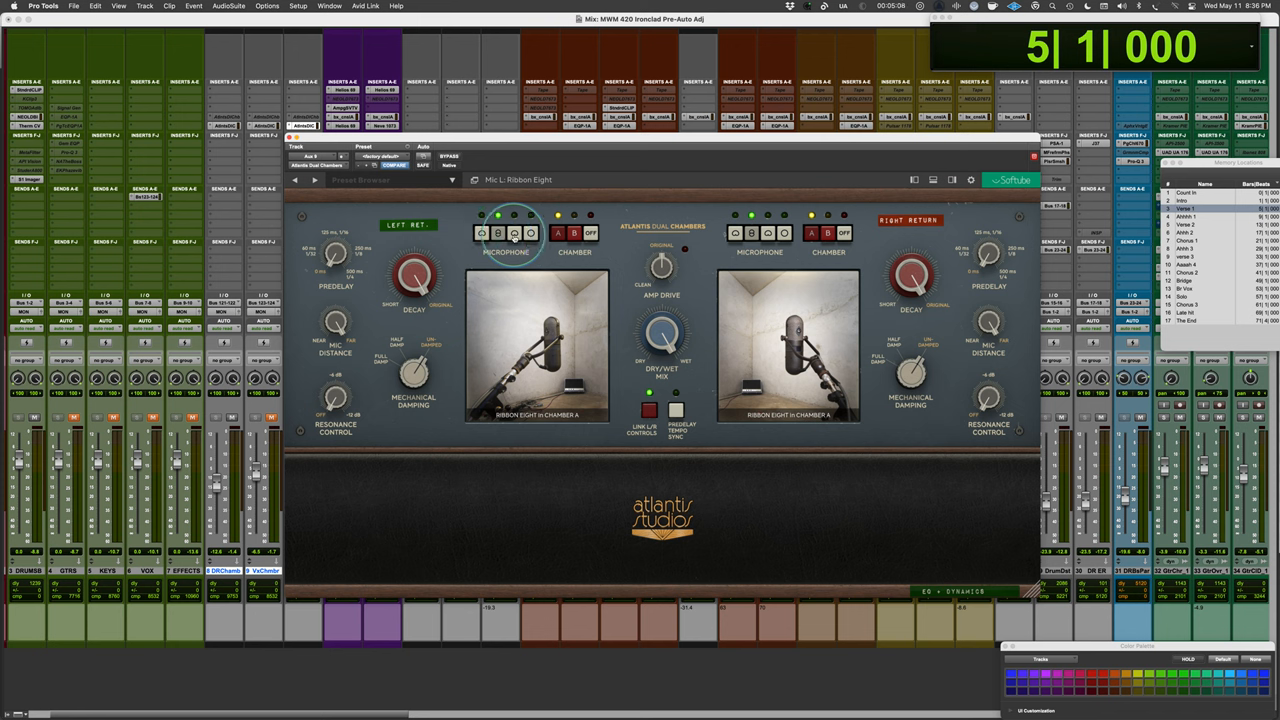
click(530, 232)
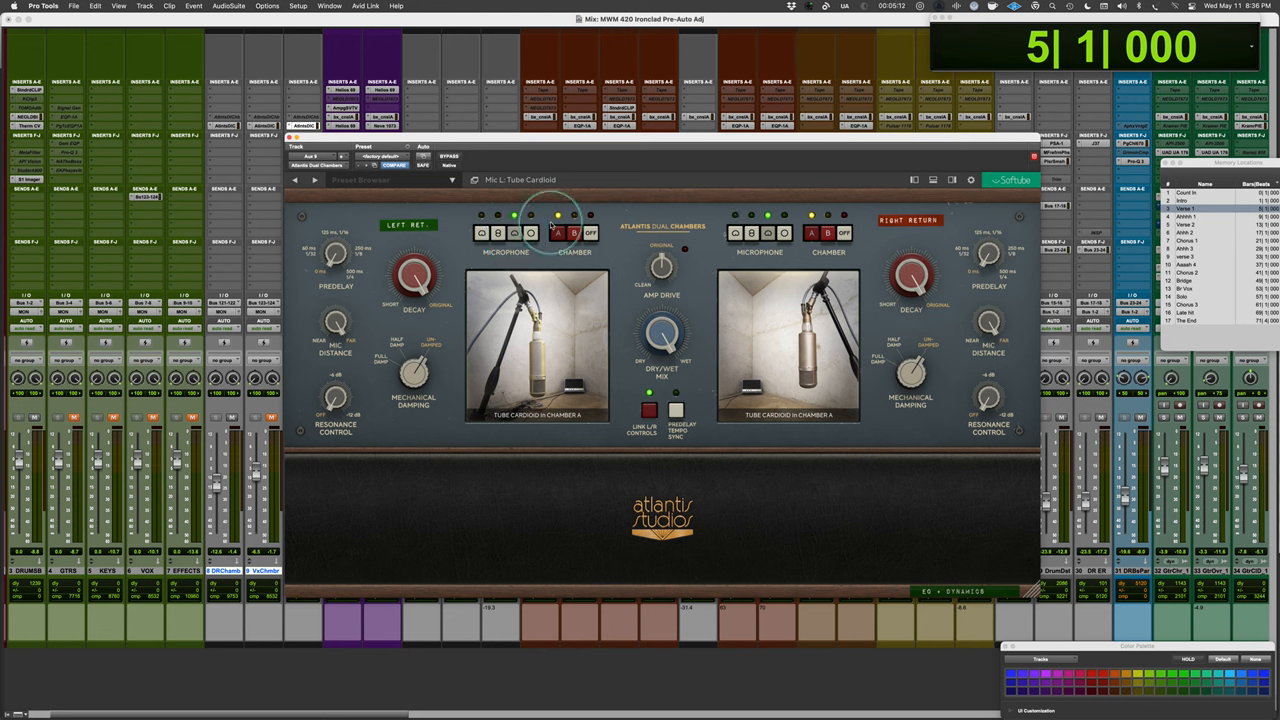
click(532, 216)
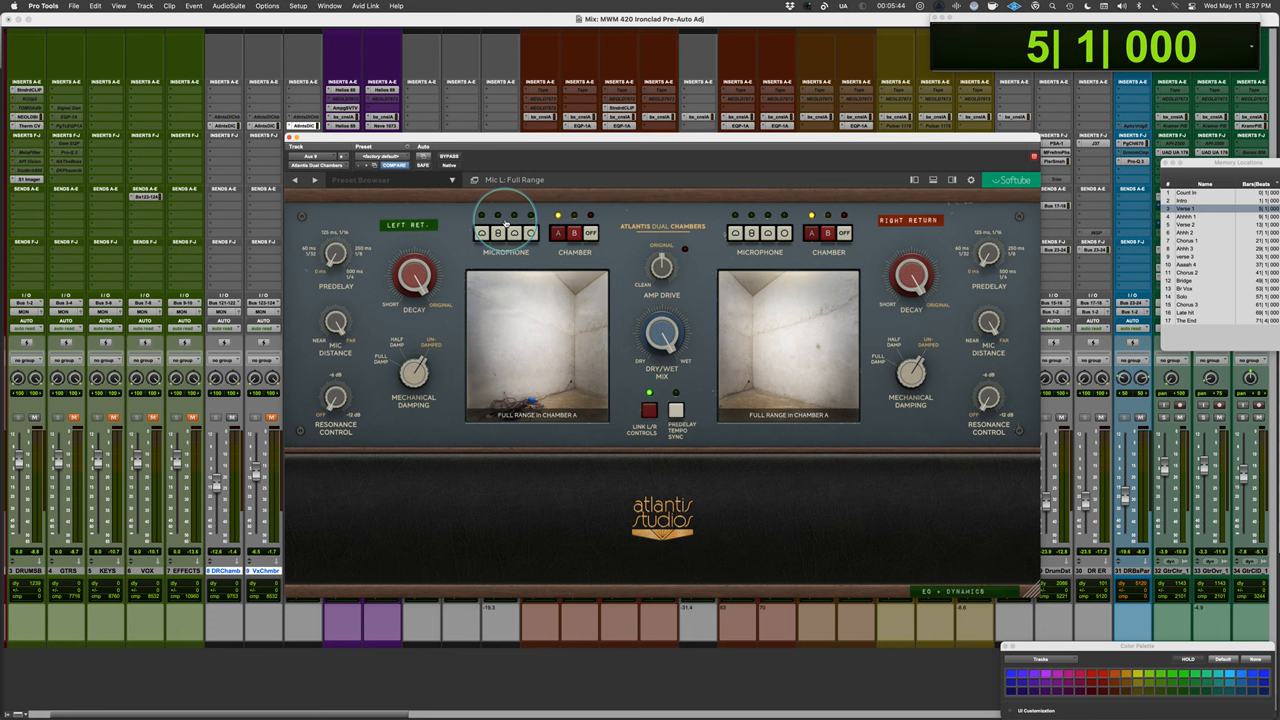
Set the right side's microphone to Full Range to match the left in Chamber A.
drag(660, 260, 660, 256)
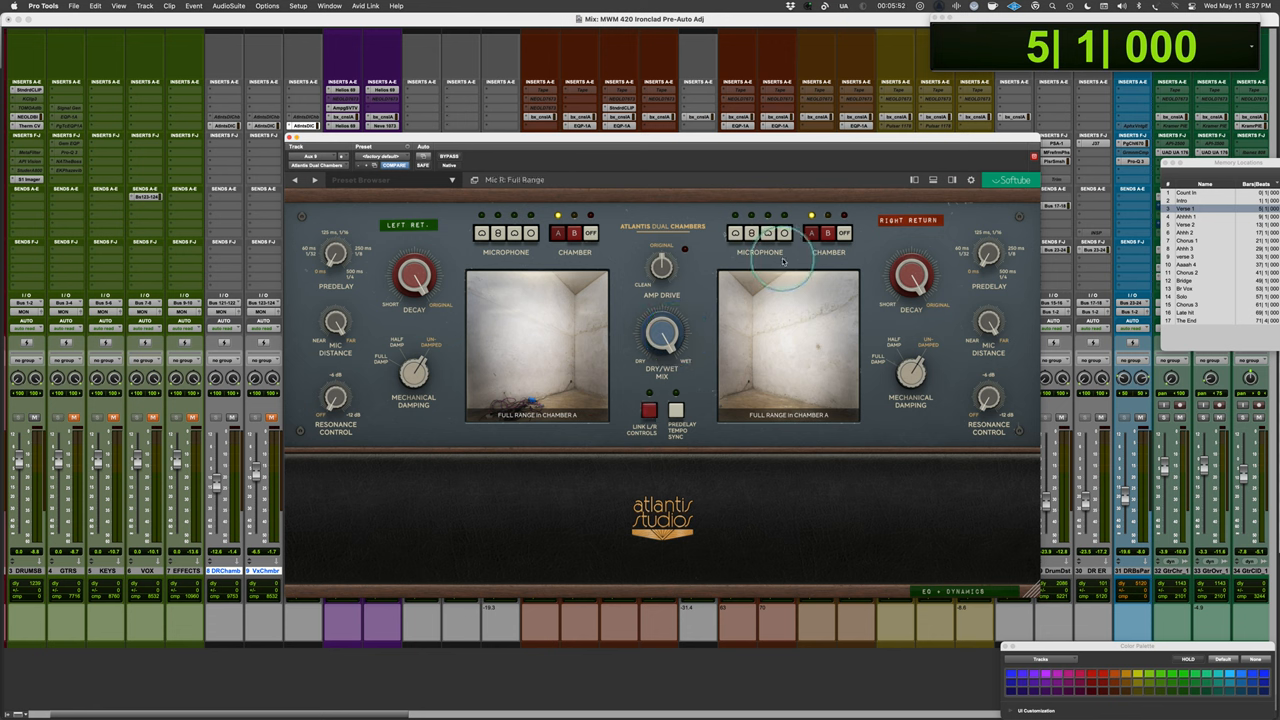
Compare Chamber B on the right side, return it to Chamber A, and toggle predelay tempo sync.
click(828, 232)
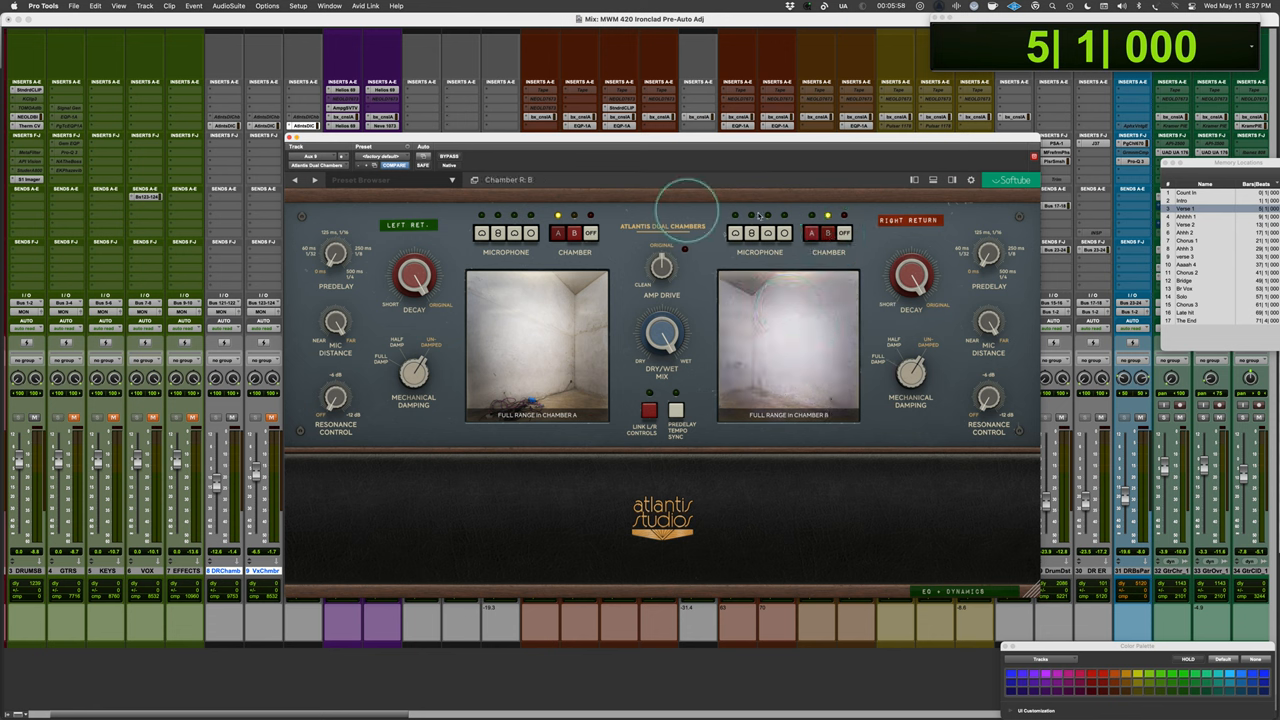
click(812, 232)
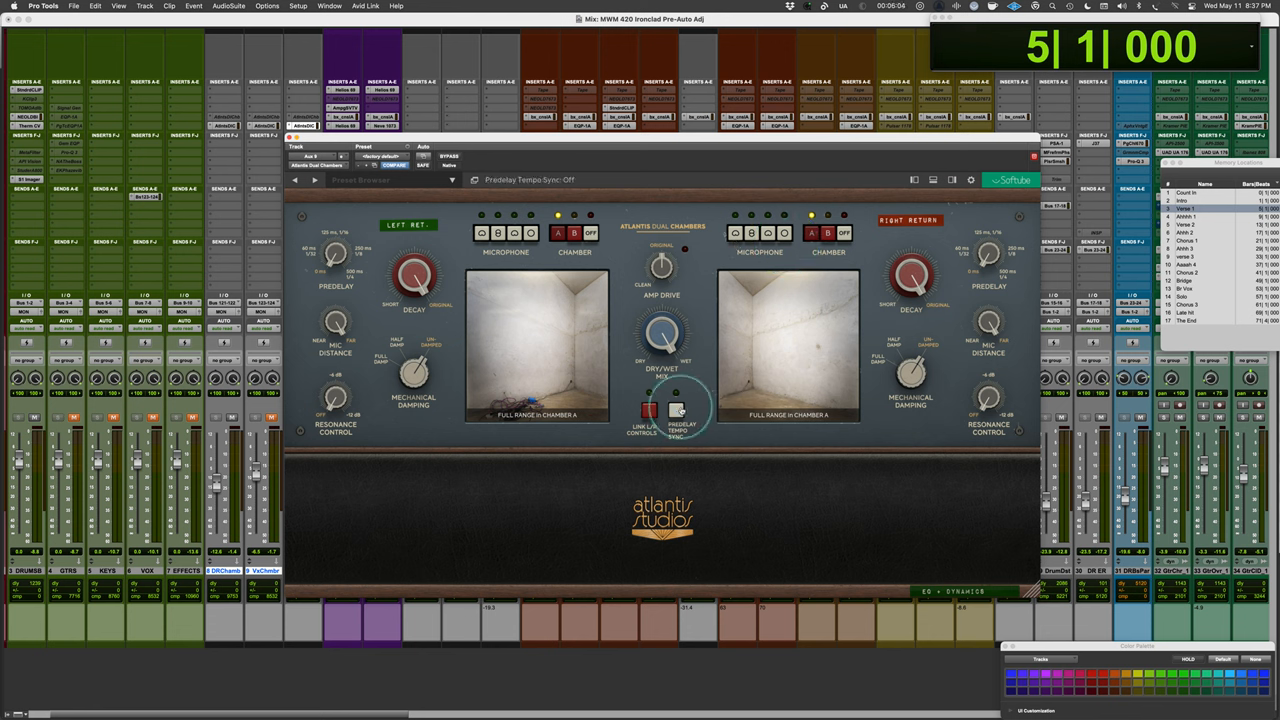
click(678, 412)
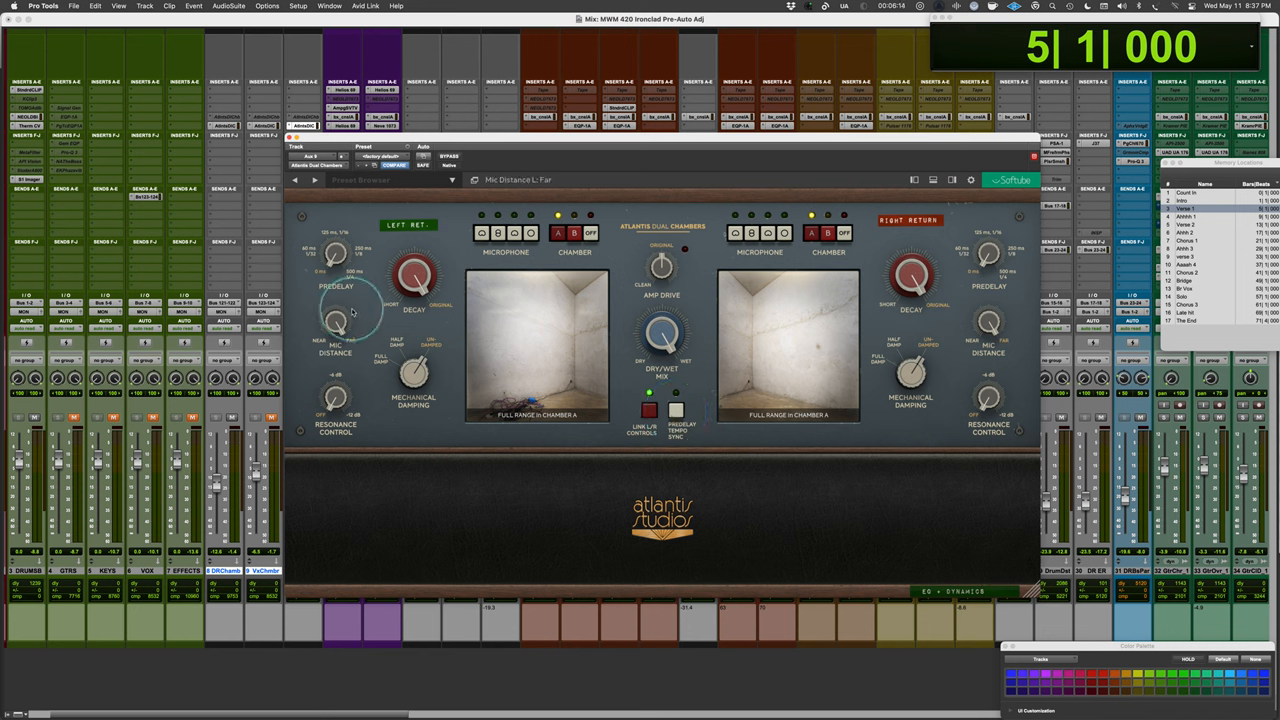
Move the left microphone distance to Far and adjust the left decay time.
drag(336, 304, 320, 320)
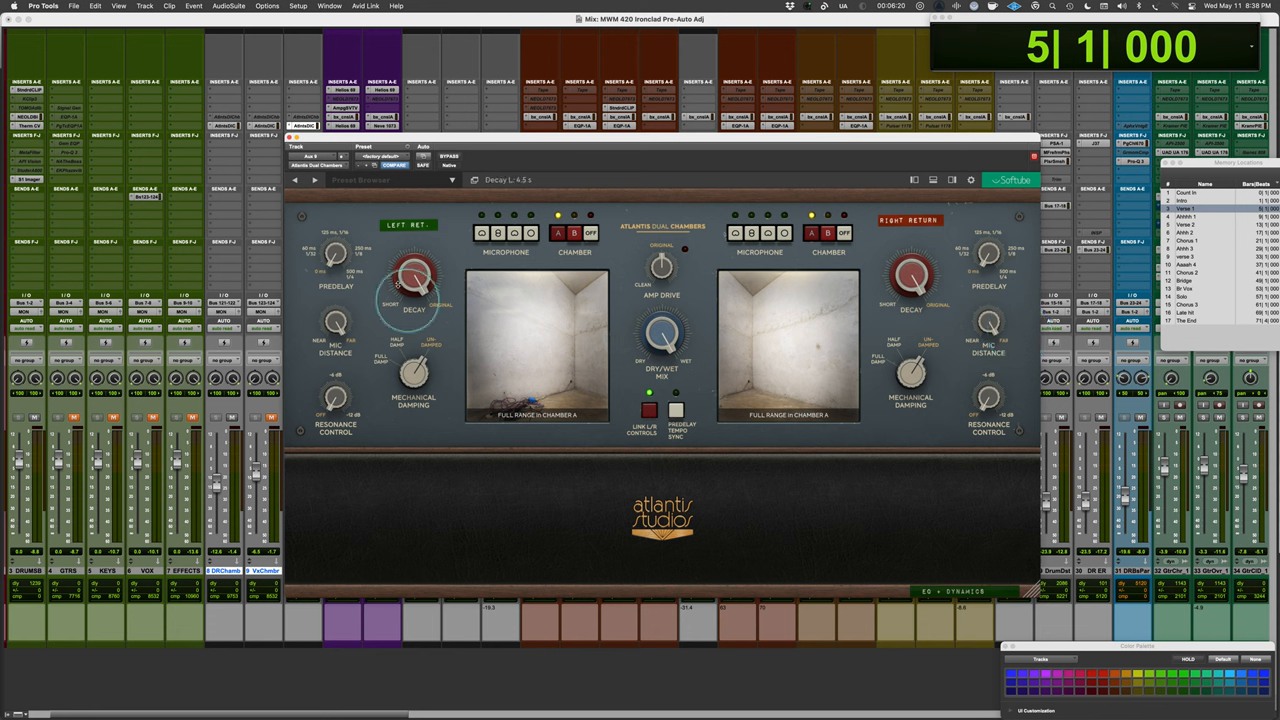
drag(414, 276, 420, 296)
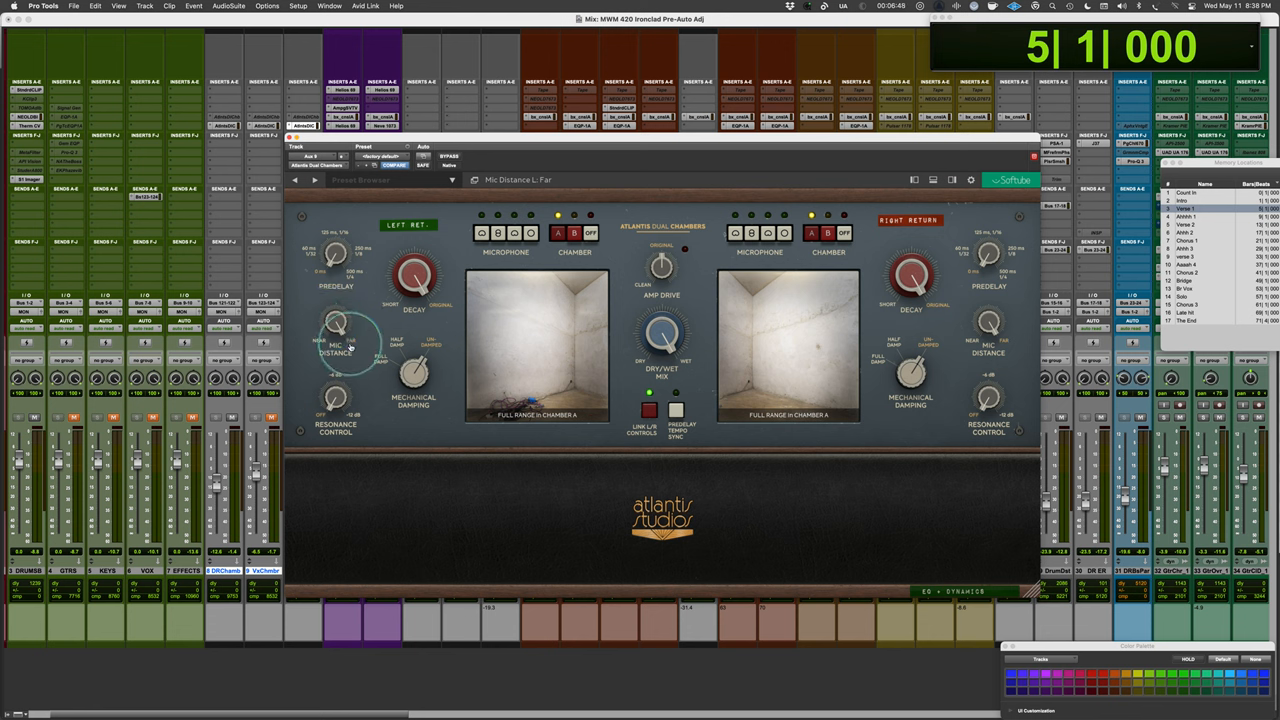
Fine-tune the left chamber's microphone distance and decay time once more.
drag(336, 336, 356, 344)
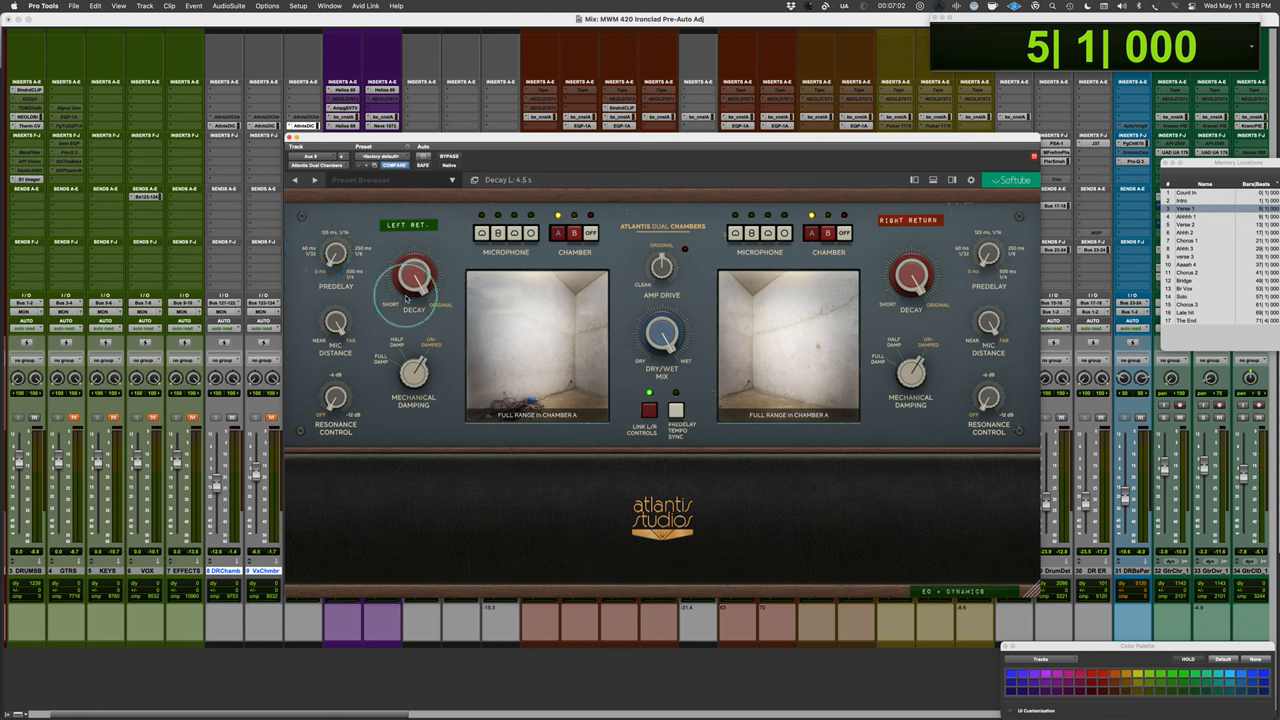
drag(412, 278, 410, 264)
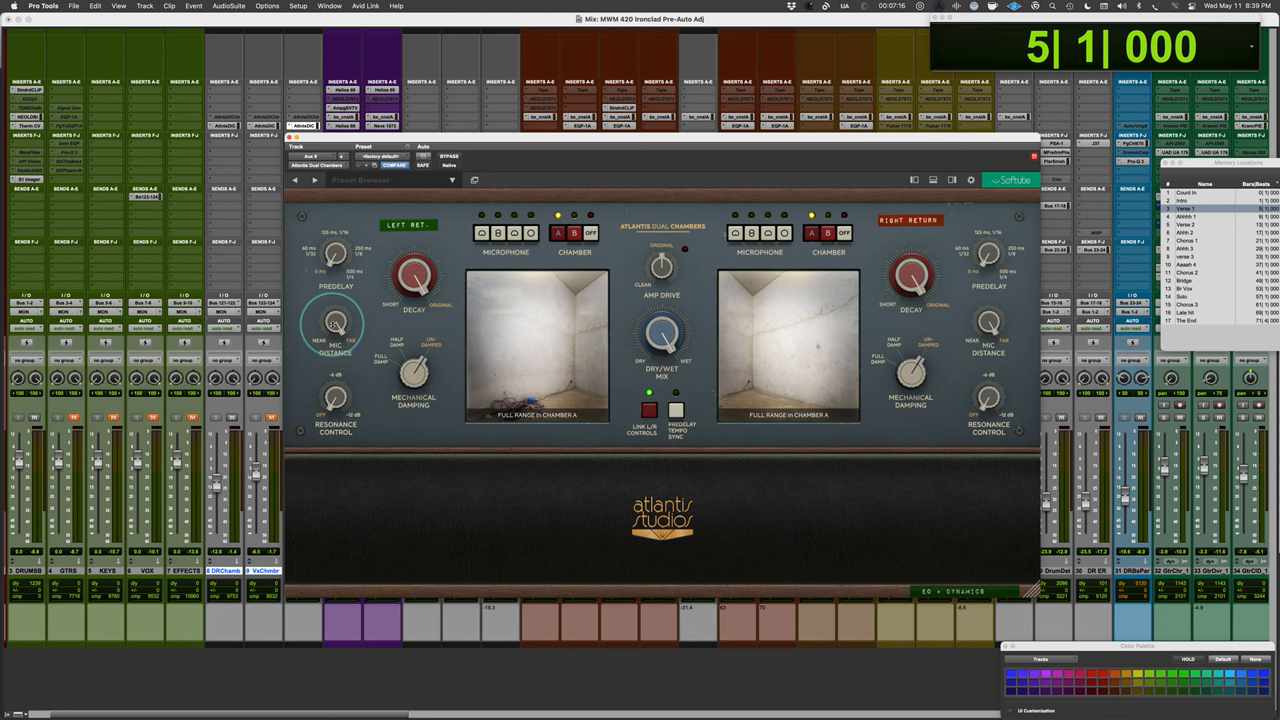
drag(416, 270, 420, 264)
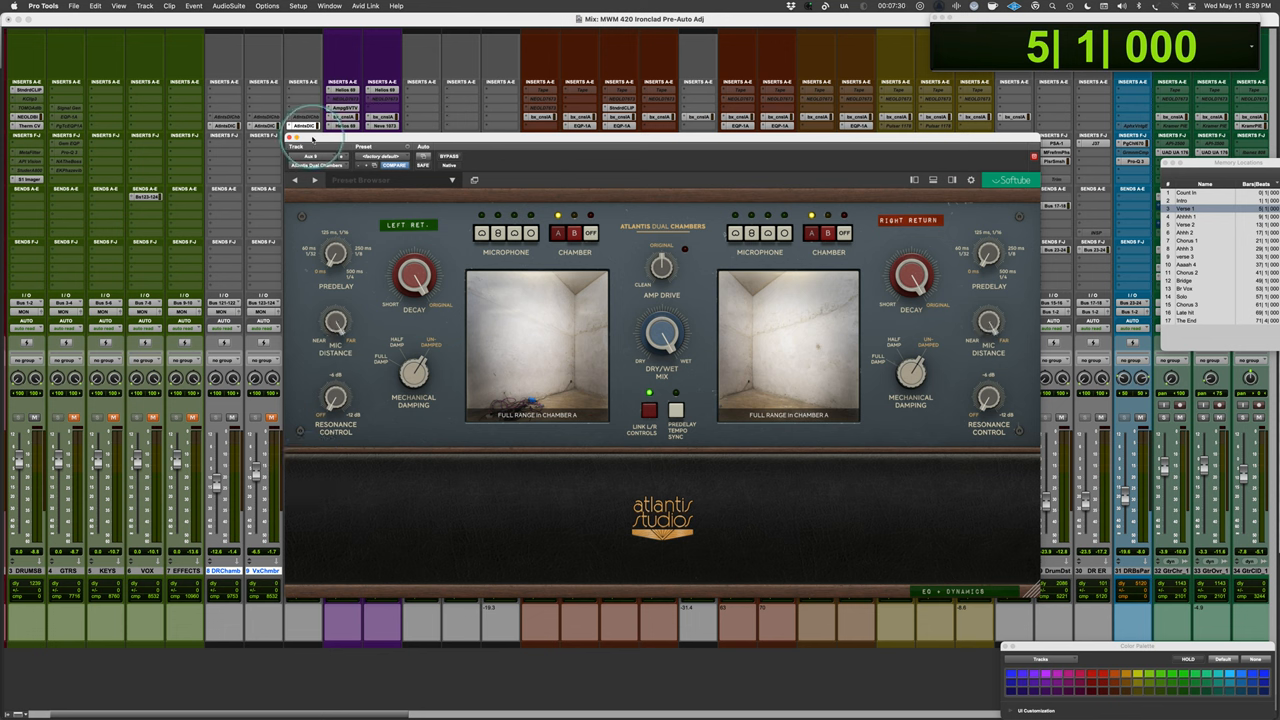
Recall the default Modern Cardioid setting, then adjust left decay, mechanical damping and resonance control.
click(480, 232)
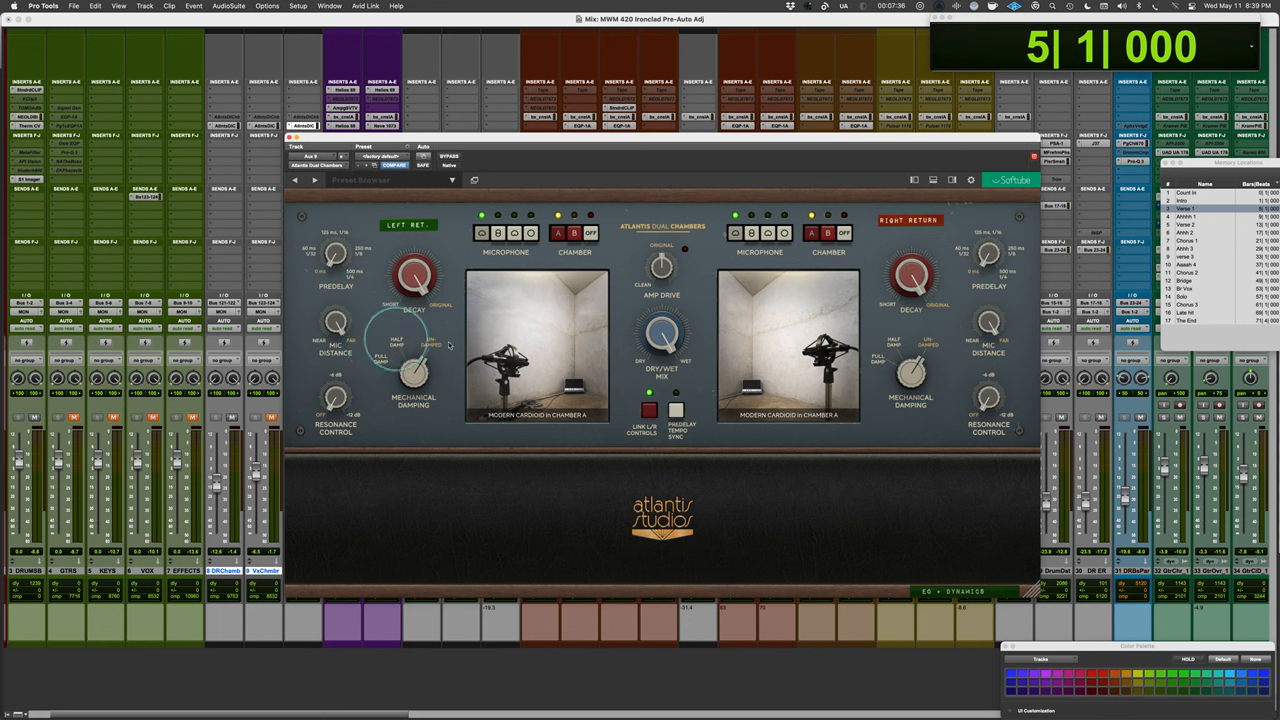
drag(336, 324, 376, 330)
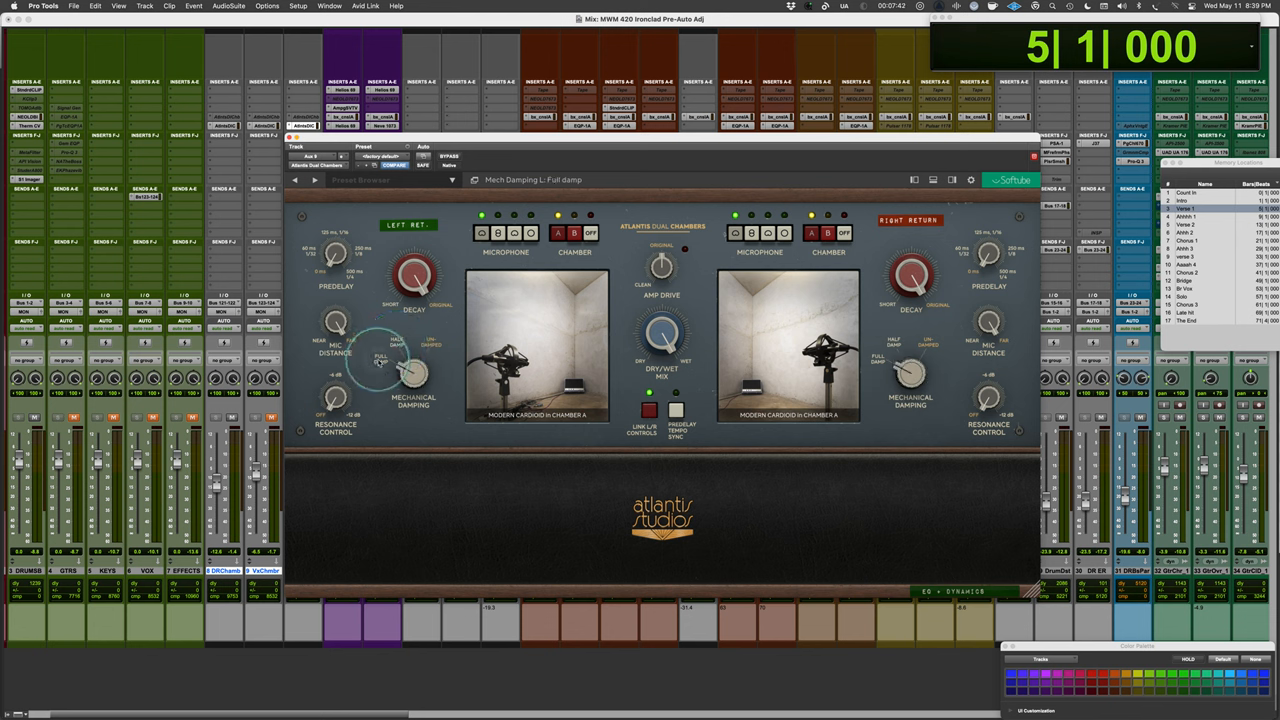
drag(412, 370, 420, 350)
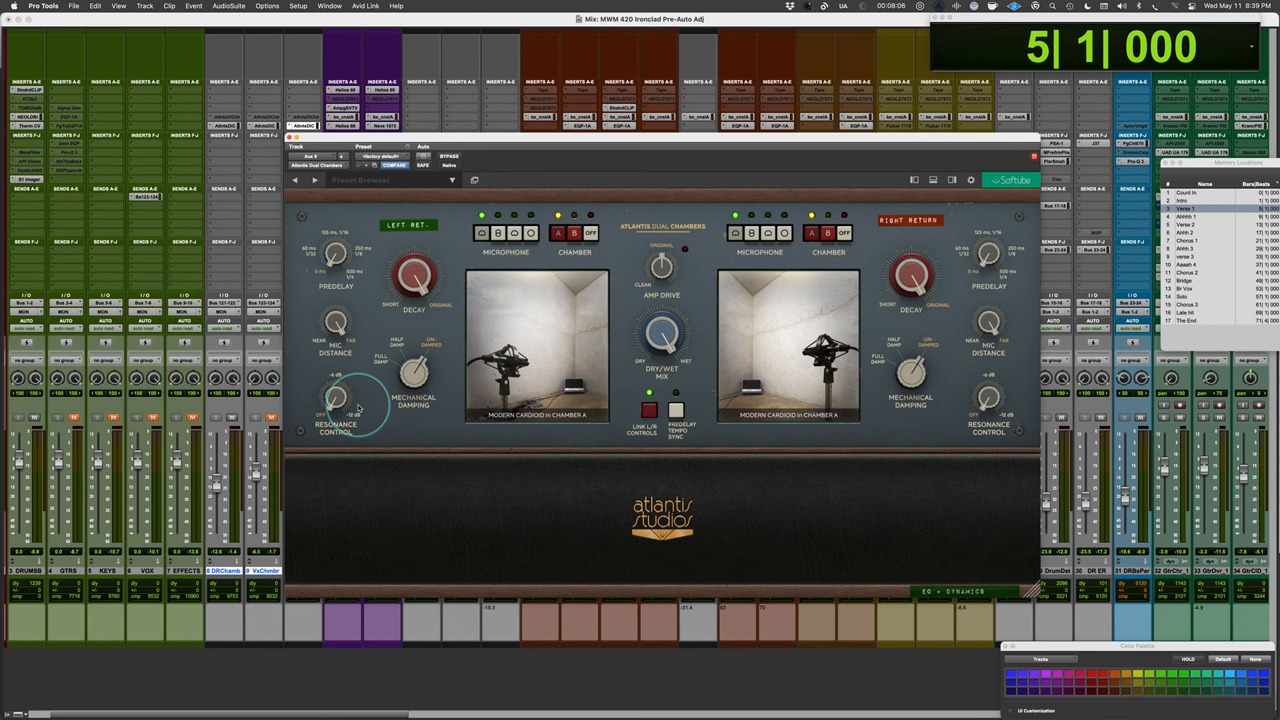
drag(336, 410, 364, 390)
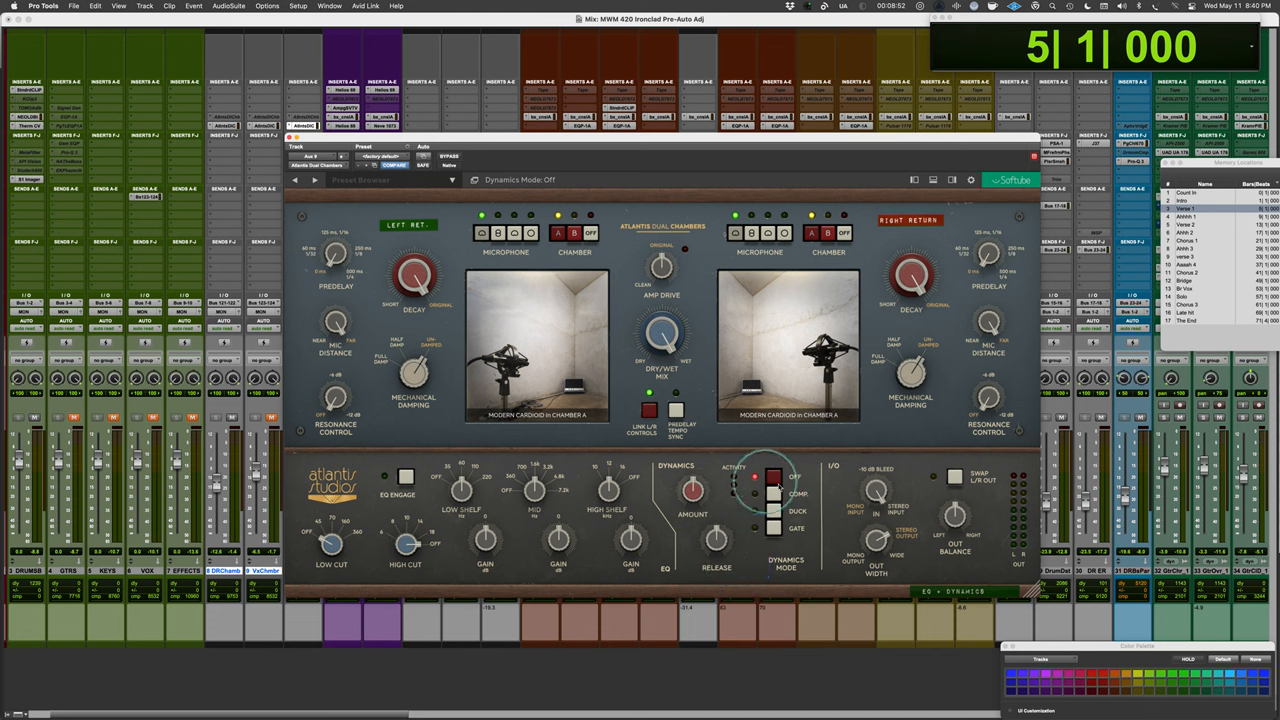
click(776, 494)
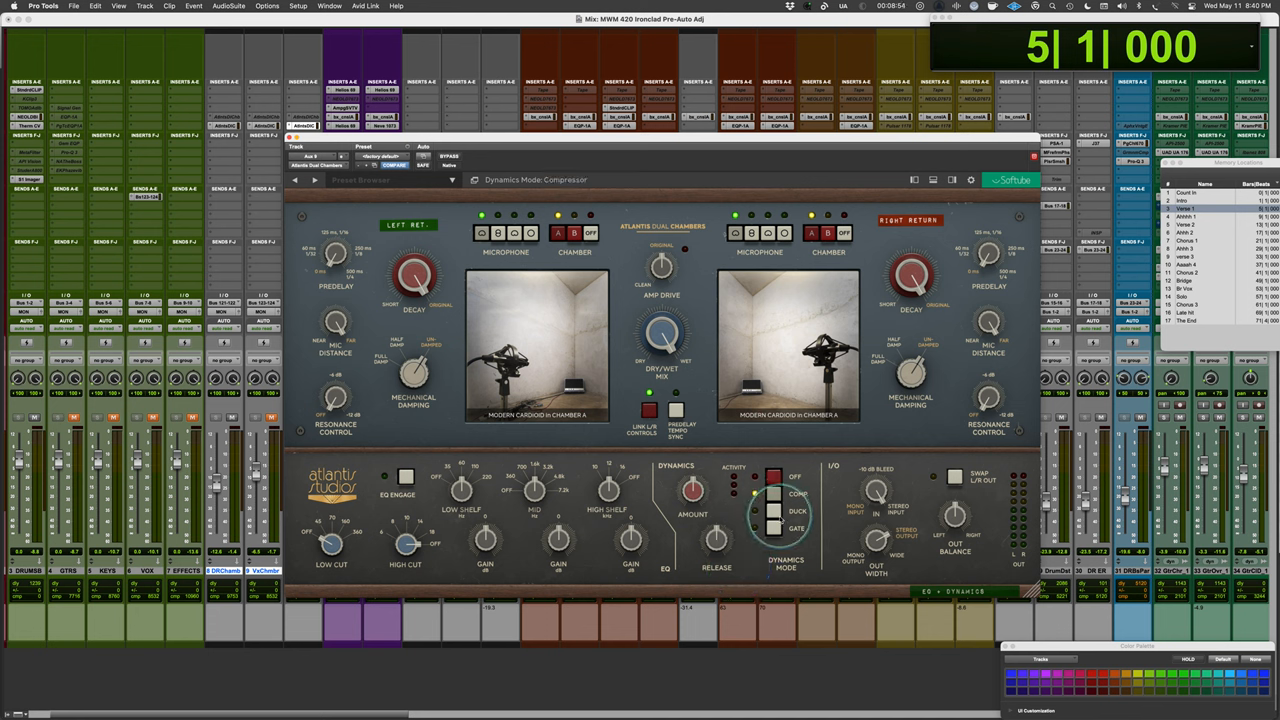
click(776, 528)
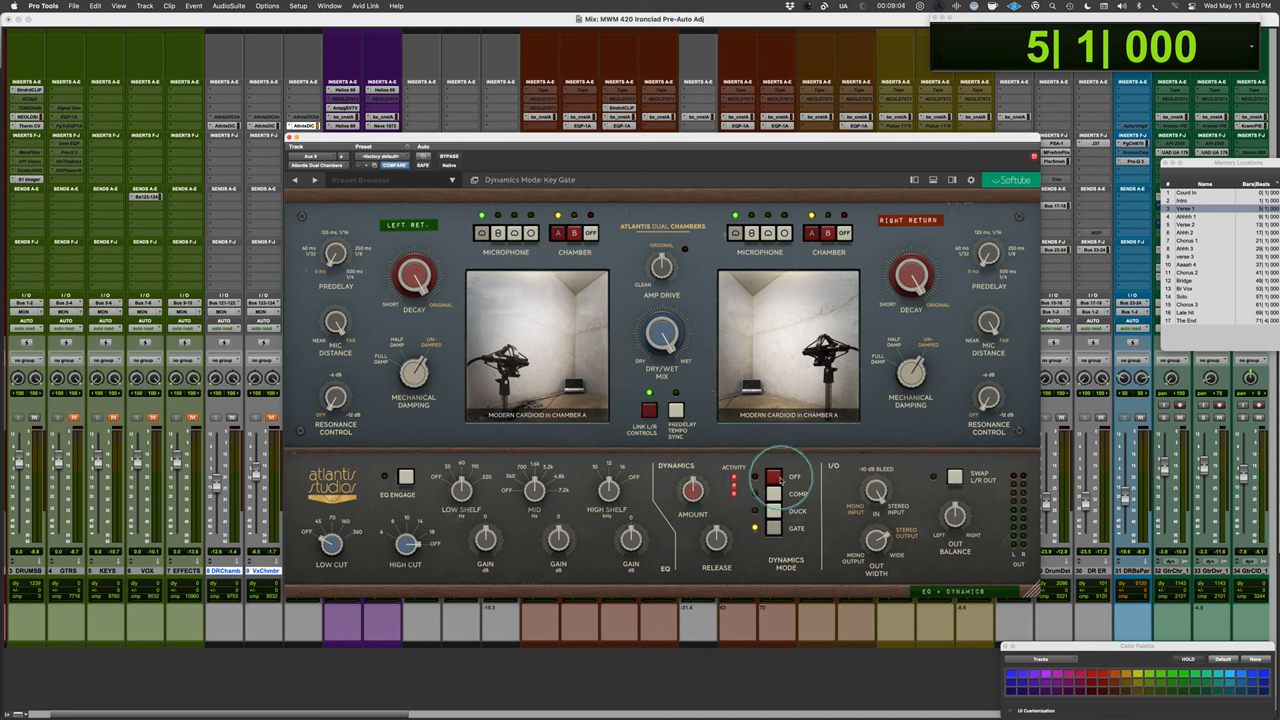
click(772, 476)
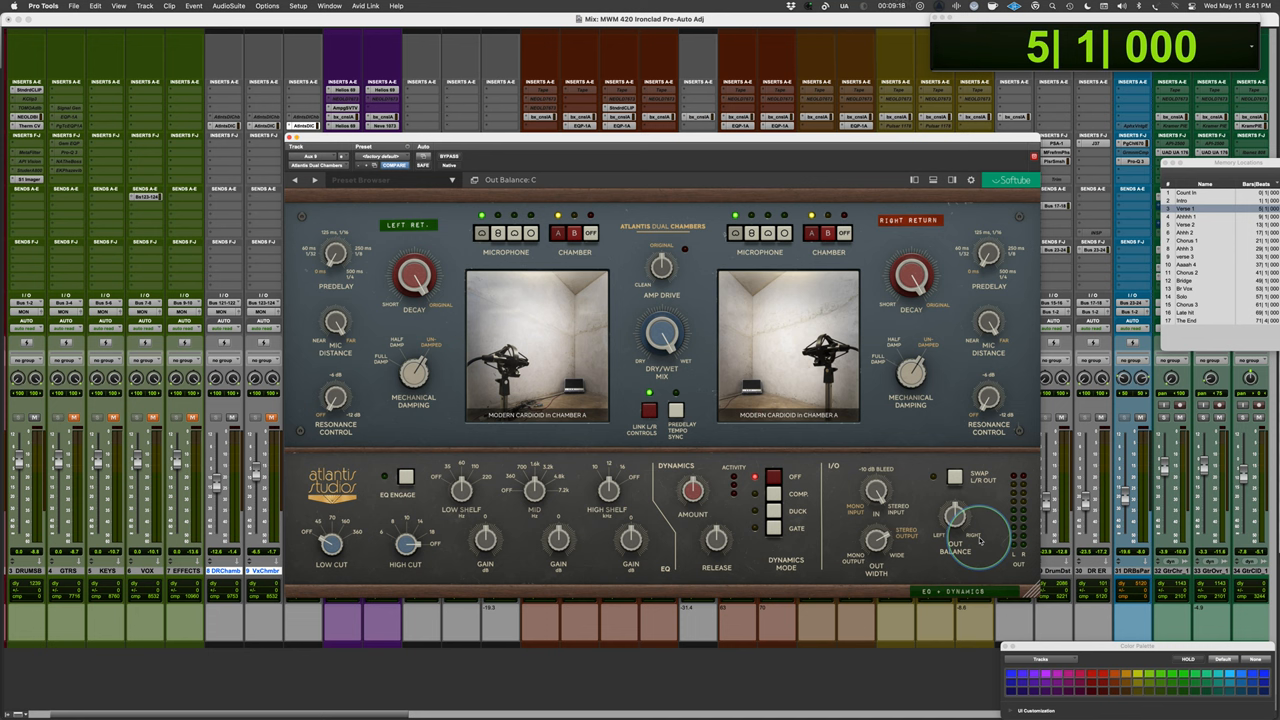
click(956, 476)
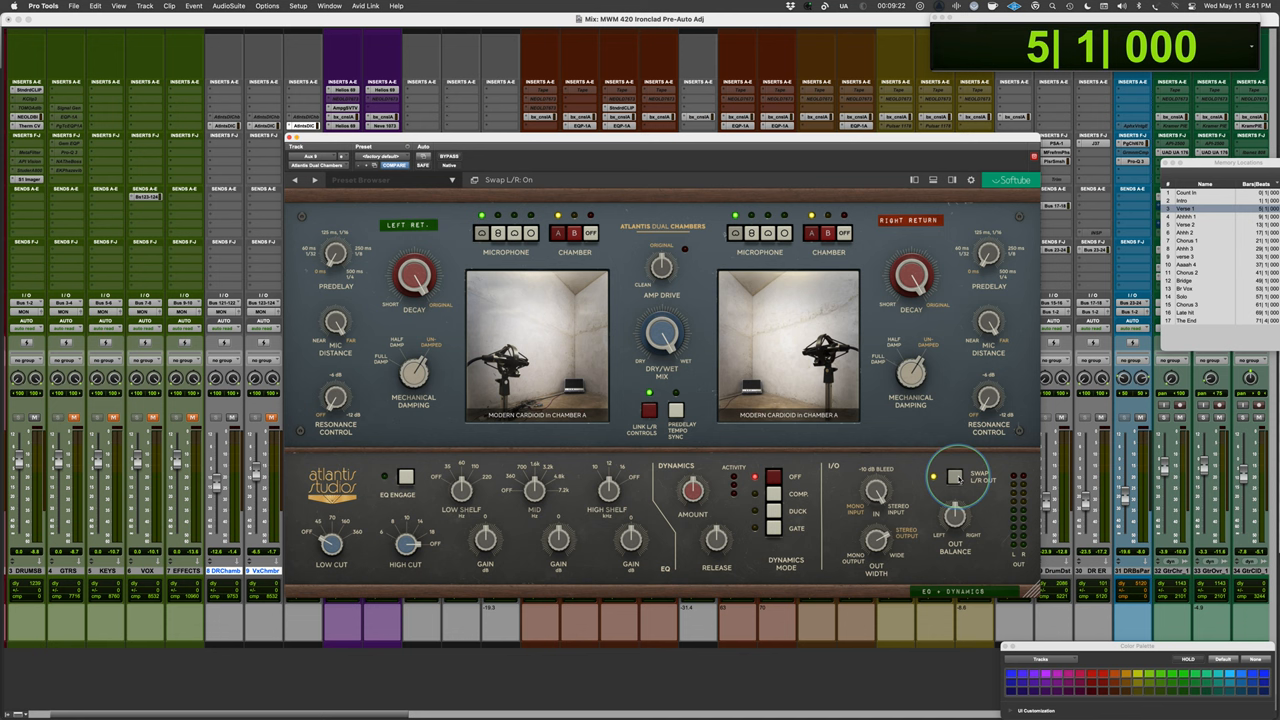
click(954, 476)
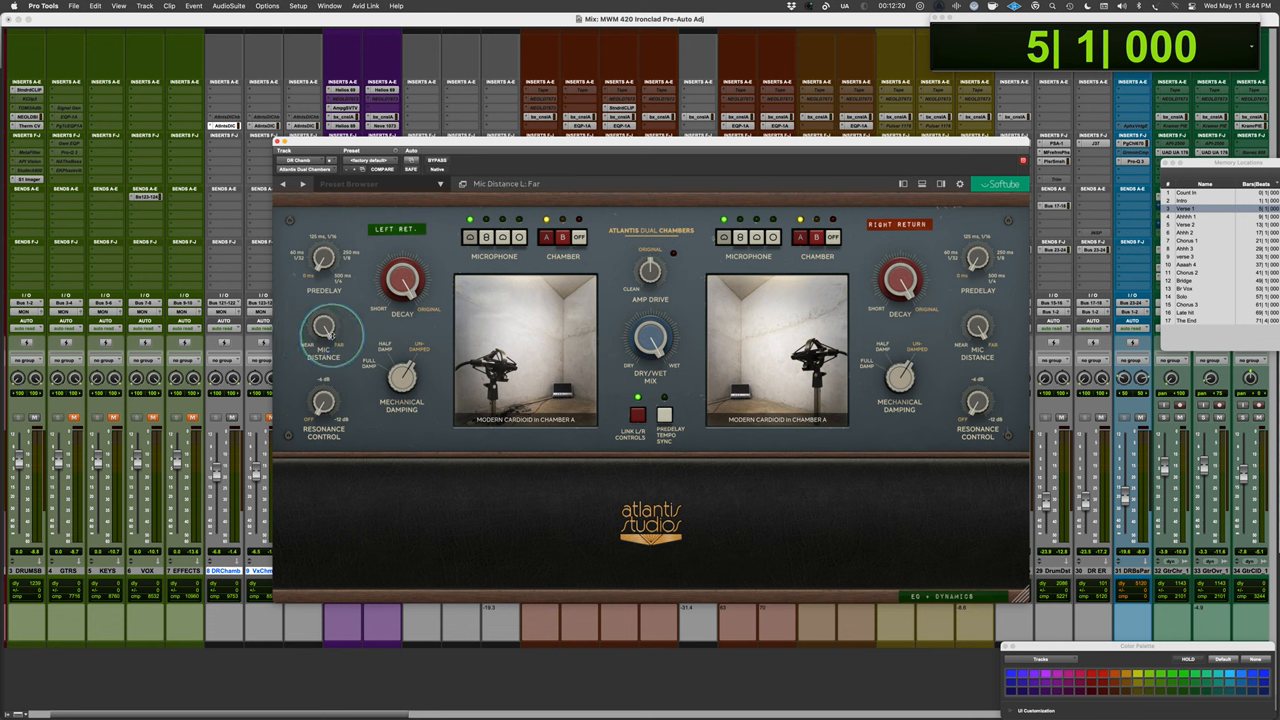
Set the left chamber's microphone distance with a few adjustments during playback.
drag(328, 330, 336, 344)
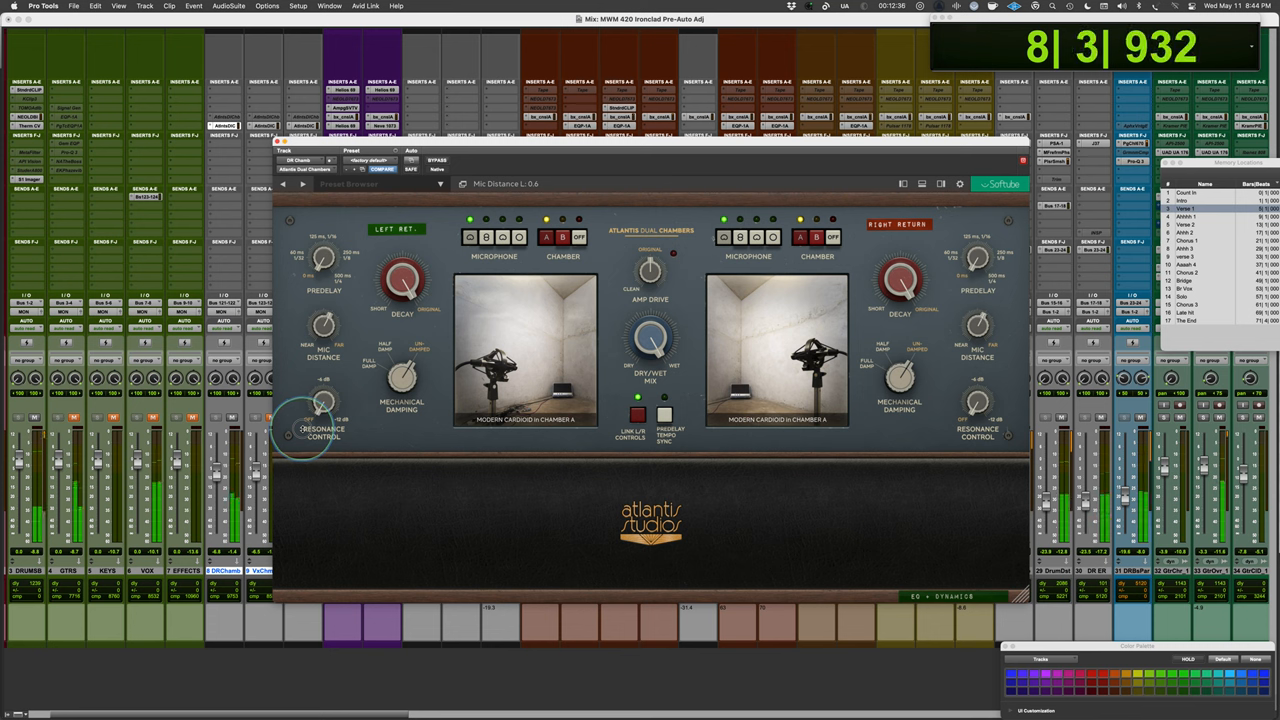
drag(320, 410, 324, 400)
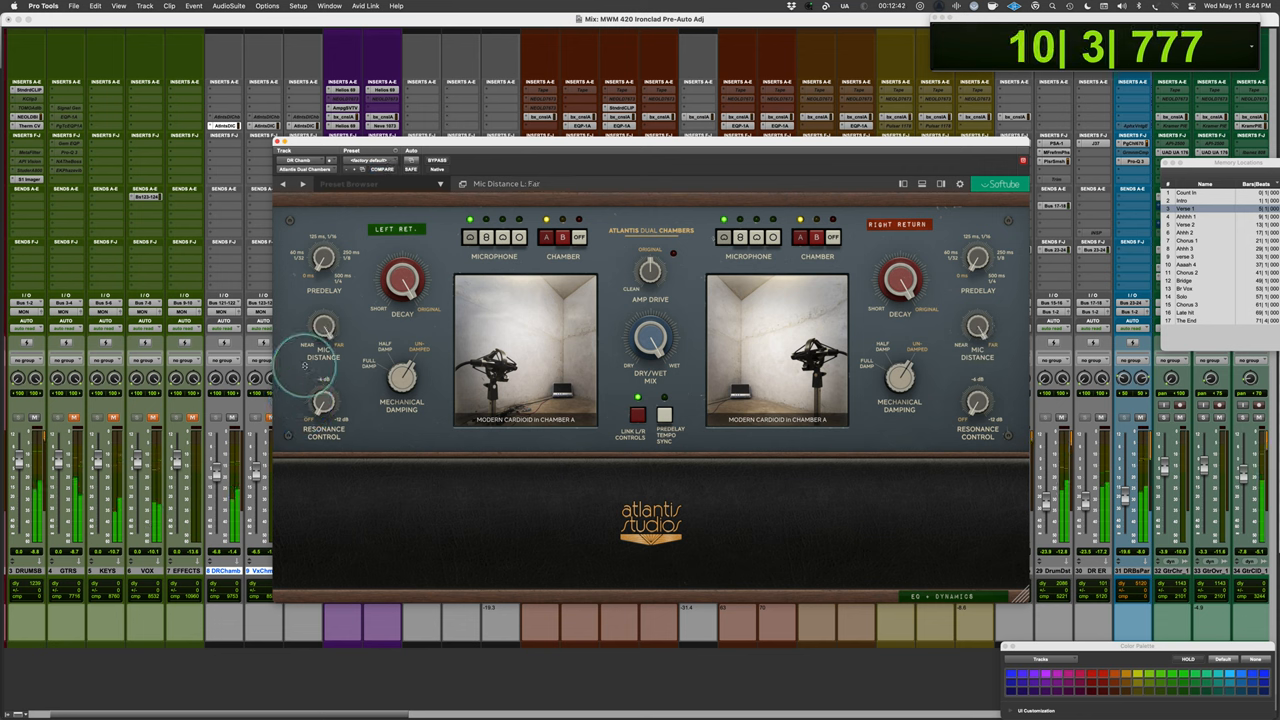
drag(324, 336, 336, 324)
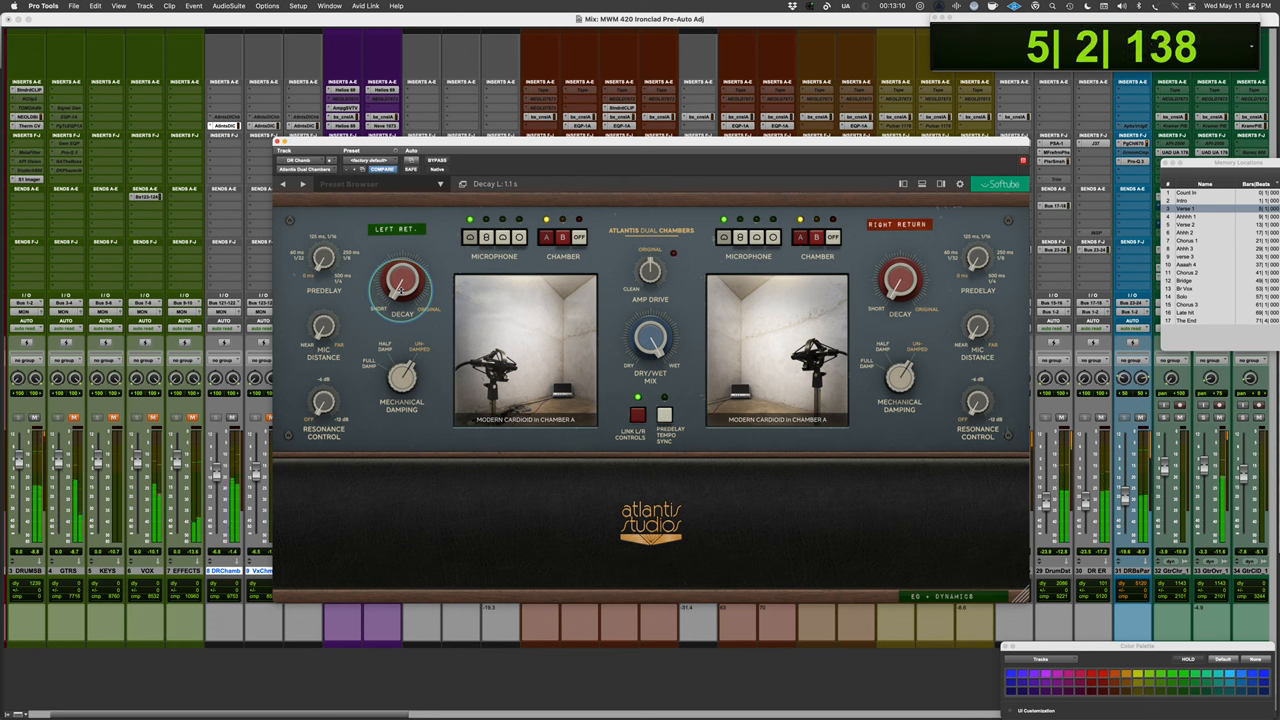
Adjust the left decay and predelay, then start moving the left microphone farther away.
drag(400, 280, 404, 270)
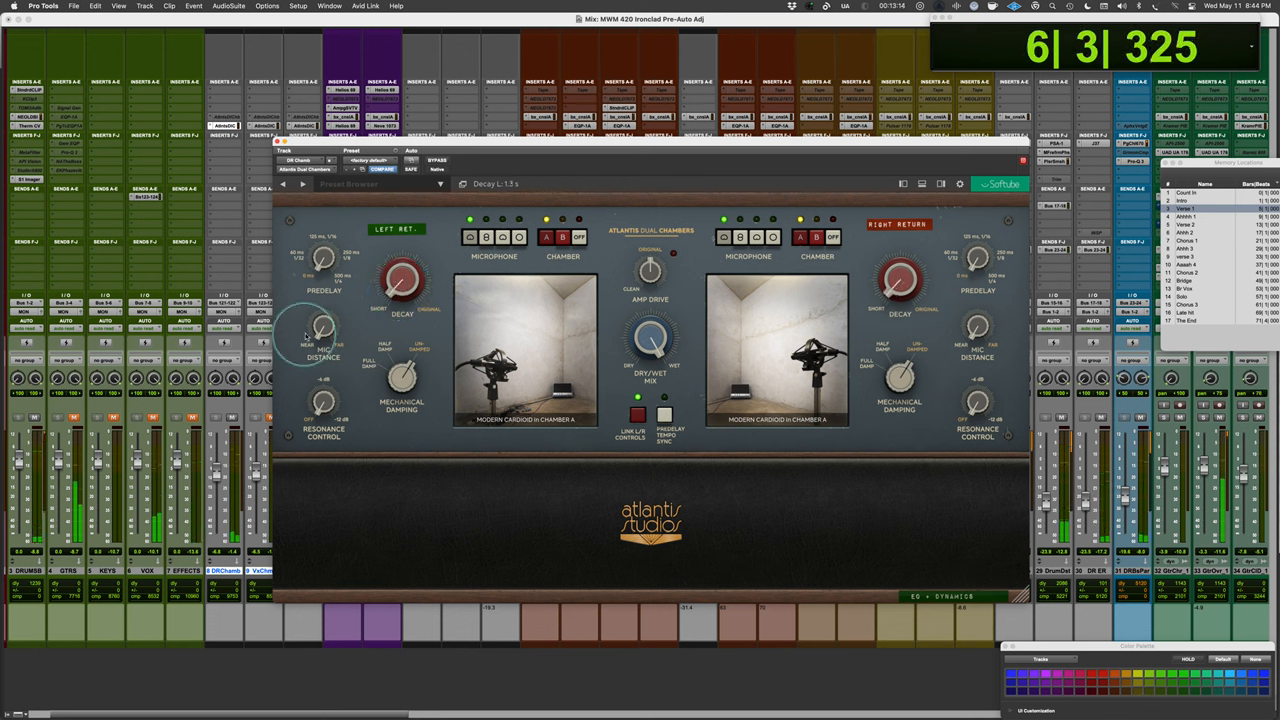
drag(322, 330, 322, 310)
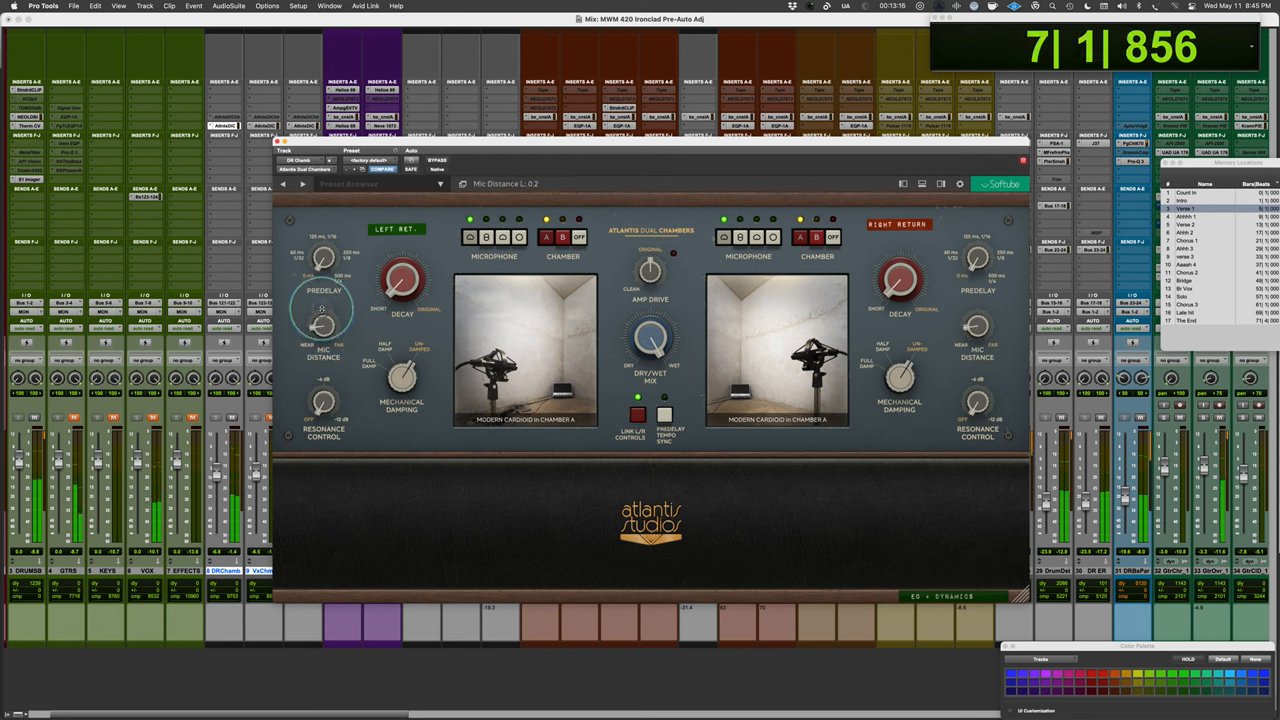
drag(322, 328, 322, 316)
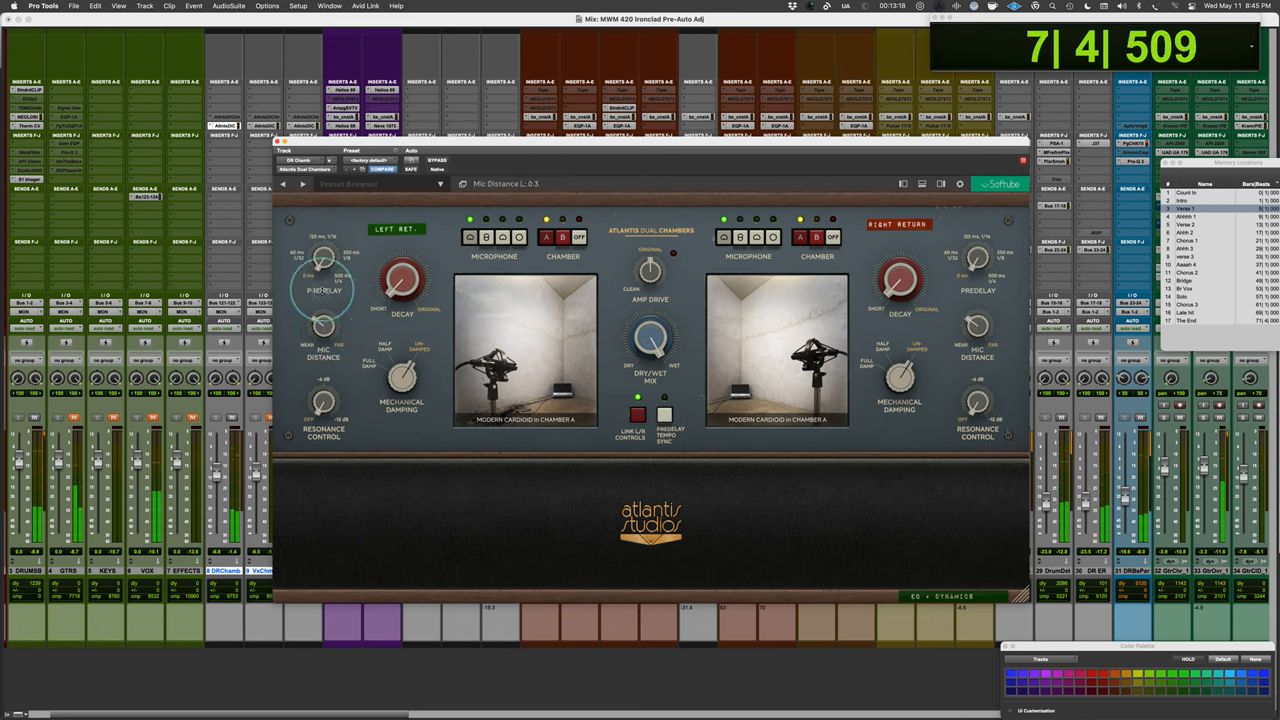
drag(324, 270, 324, 260)
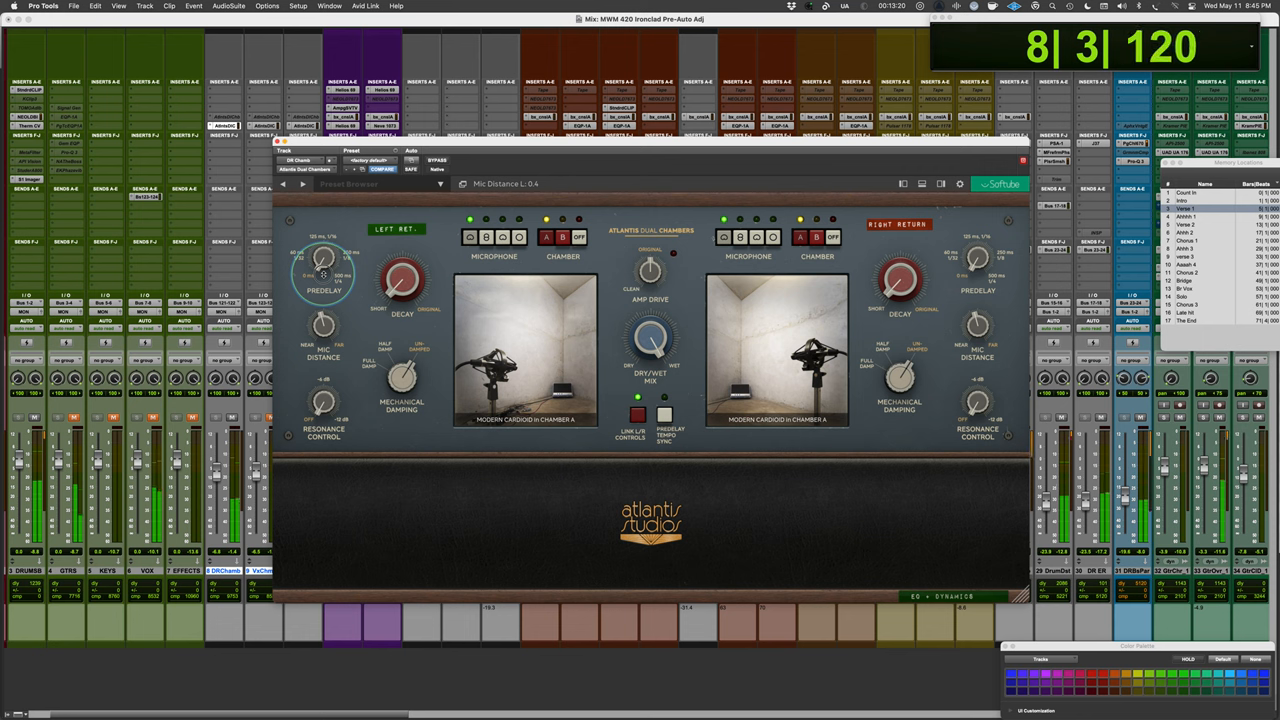
drag(324, 264, 328, 250)
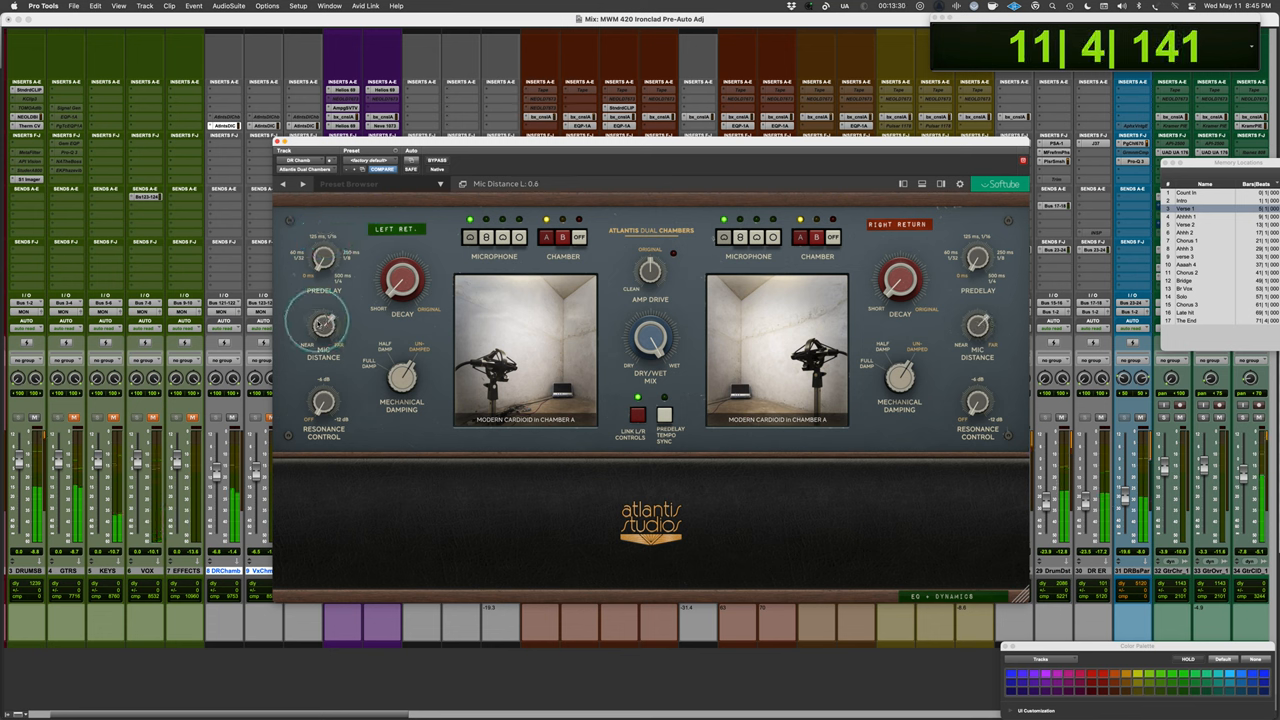
Push the left microphone distance further out and retune the left decay time.
drag(324, 328, 324, 316)
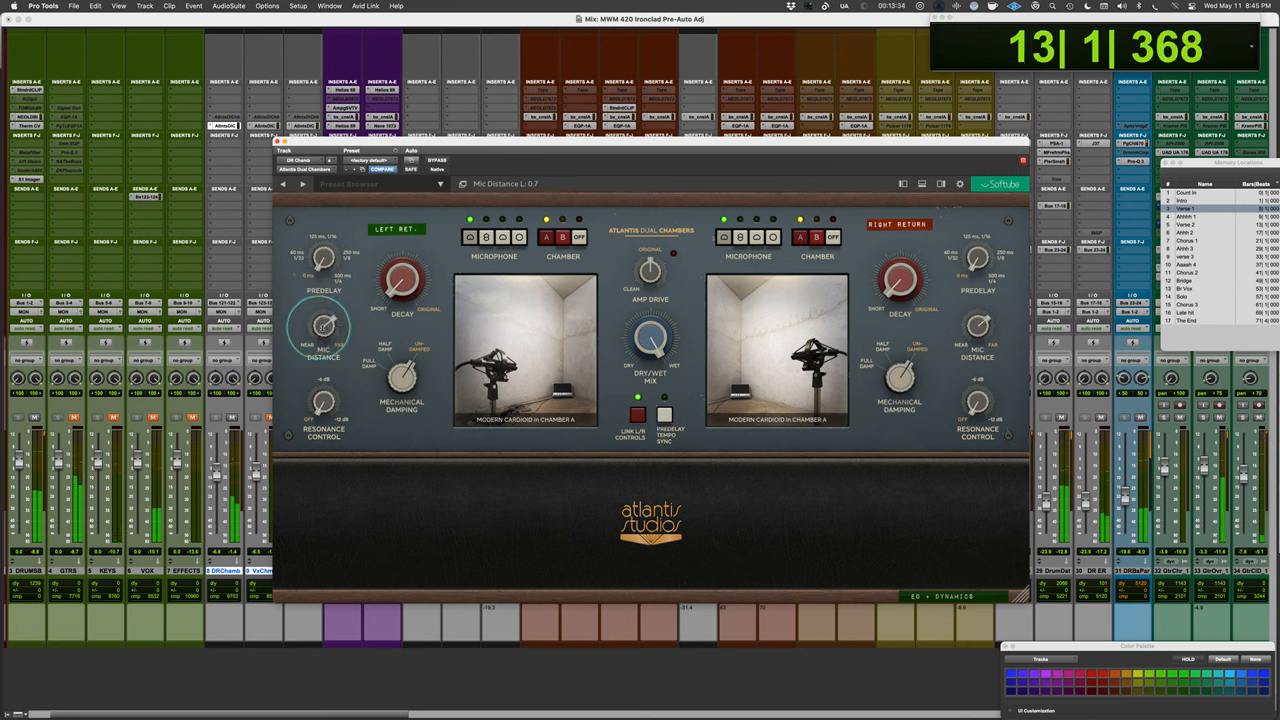
drag(324, 330, 310, 370)
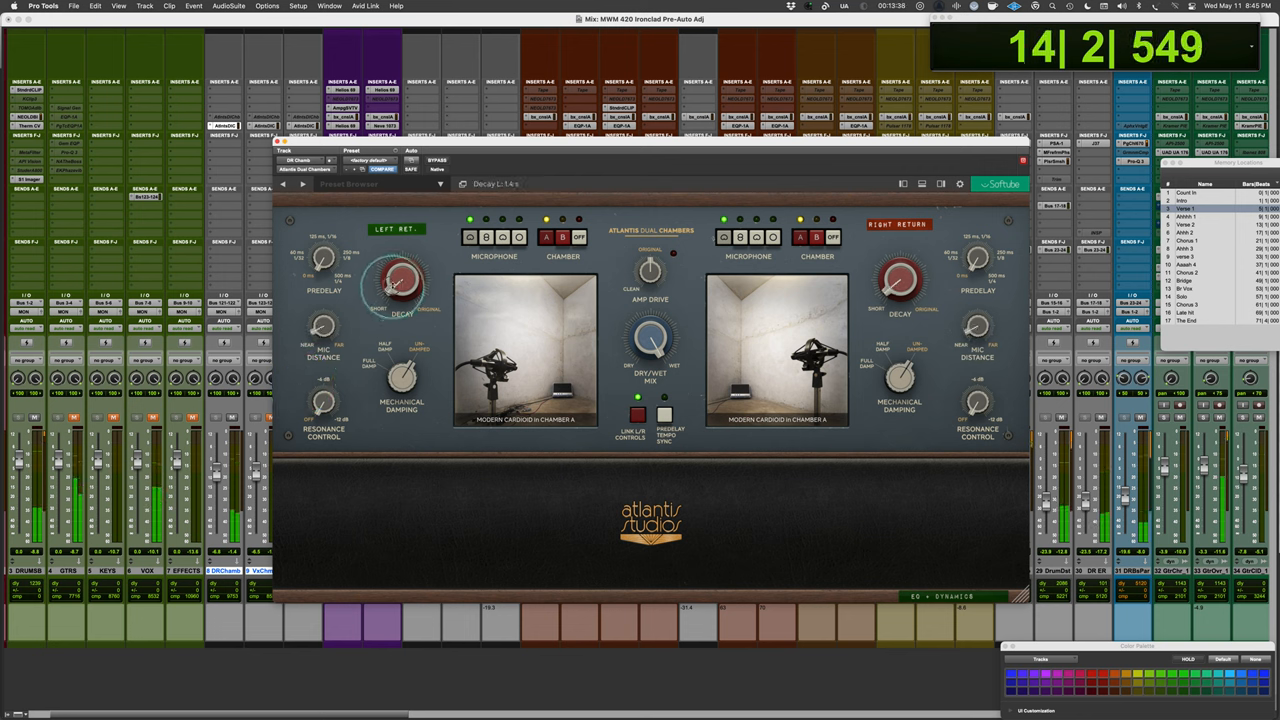
drag(400, 284, 400, 270)
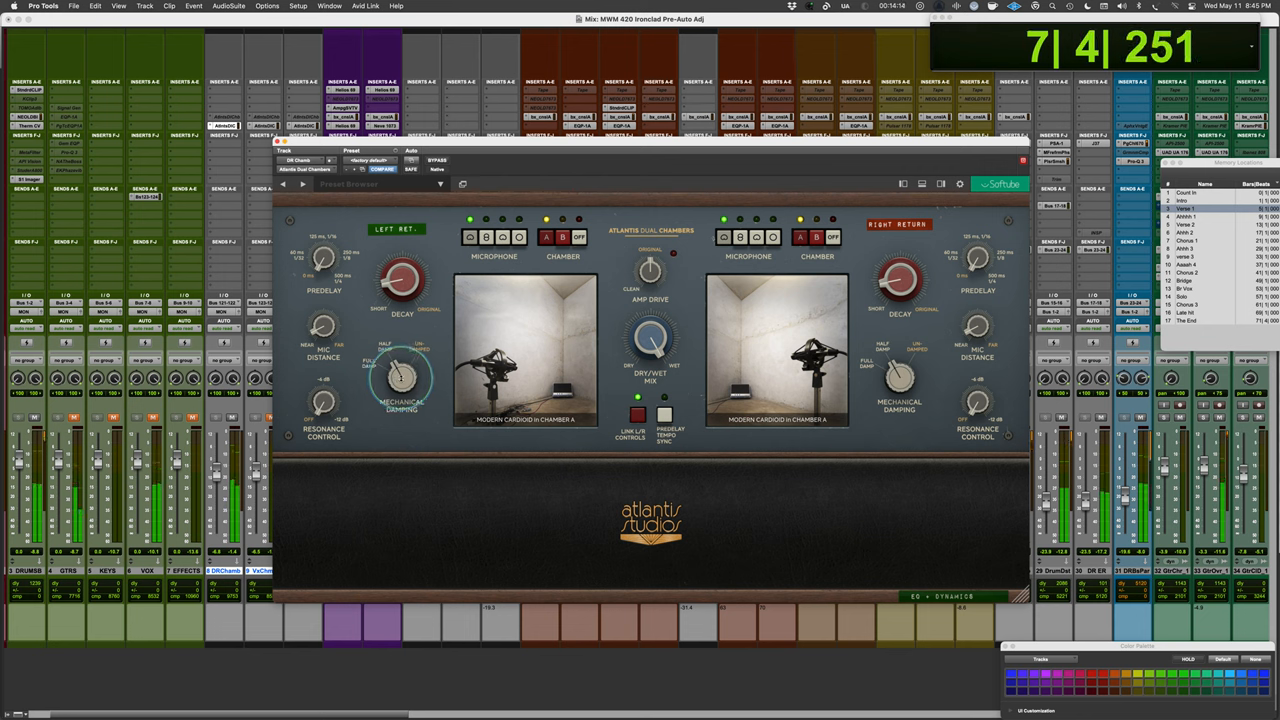
Lower the left chamber's mechanical damping amount.
drag(400, 378, 372, 464)
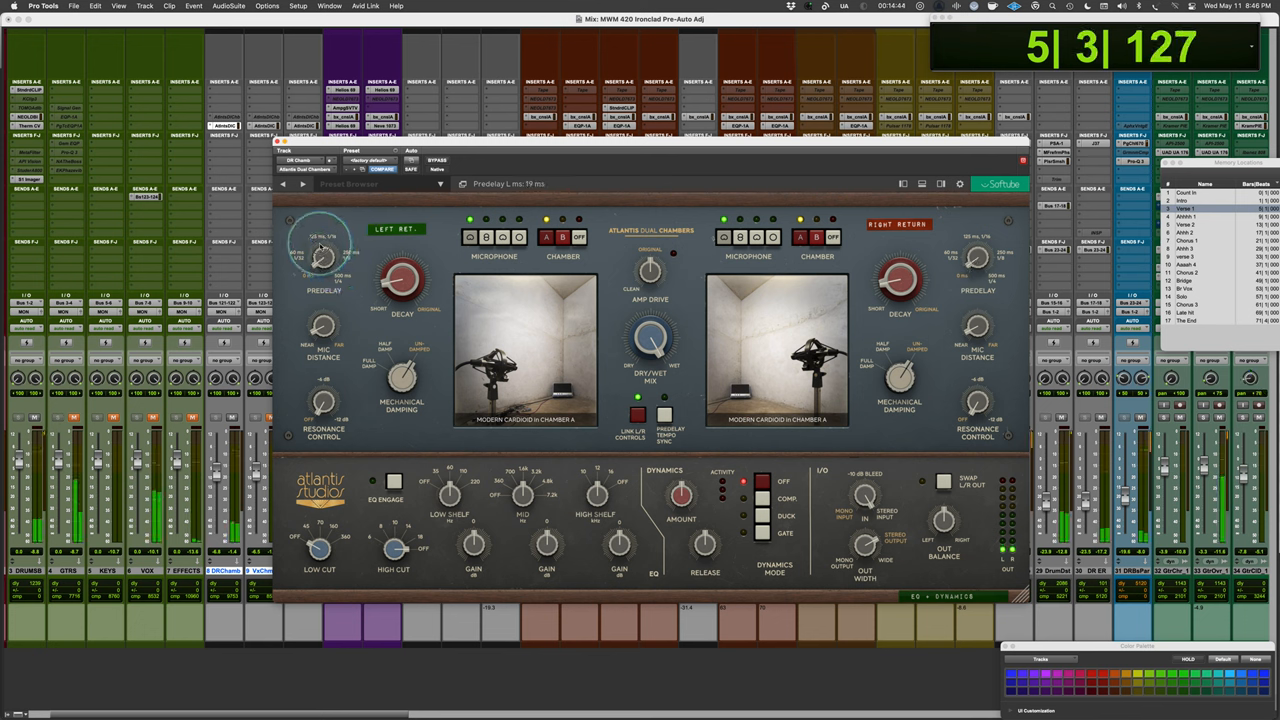
Retune the left predelay in two moves, then adjust the left decay time.
drag(322, 258, 330, 244)
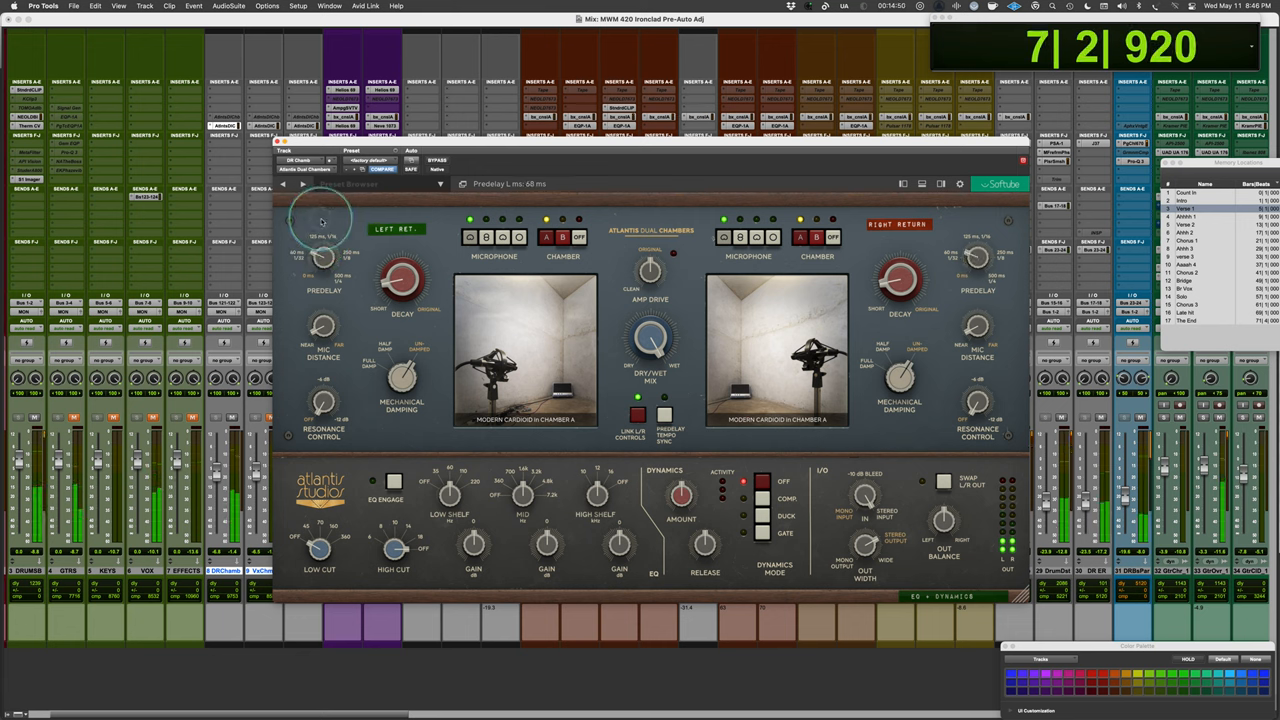
drag(322, 220, 322, 256)
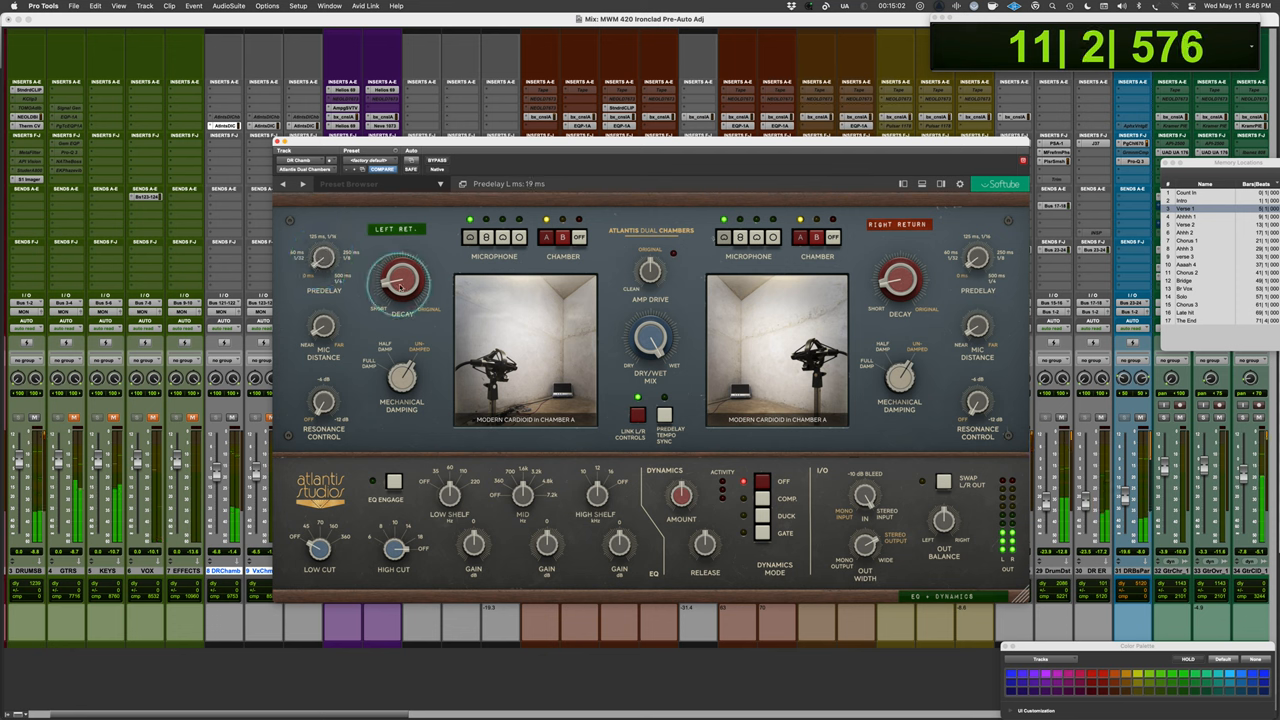
drag(400, 284, 400, 270)
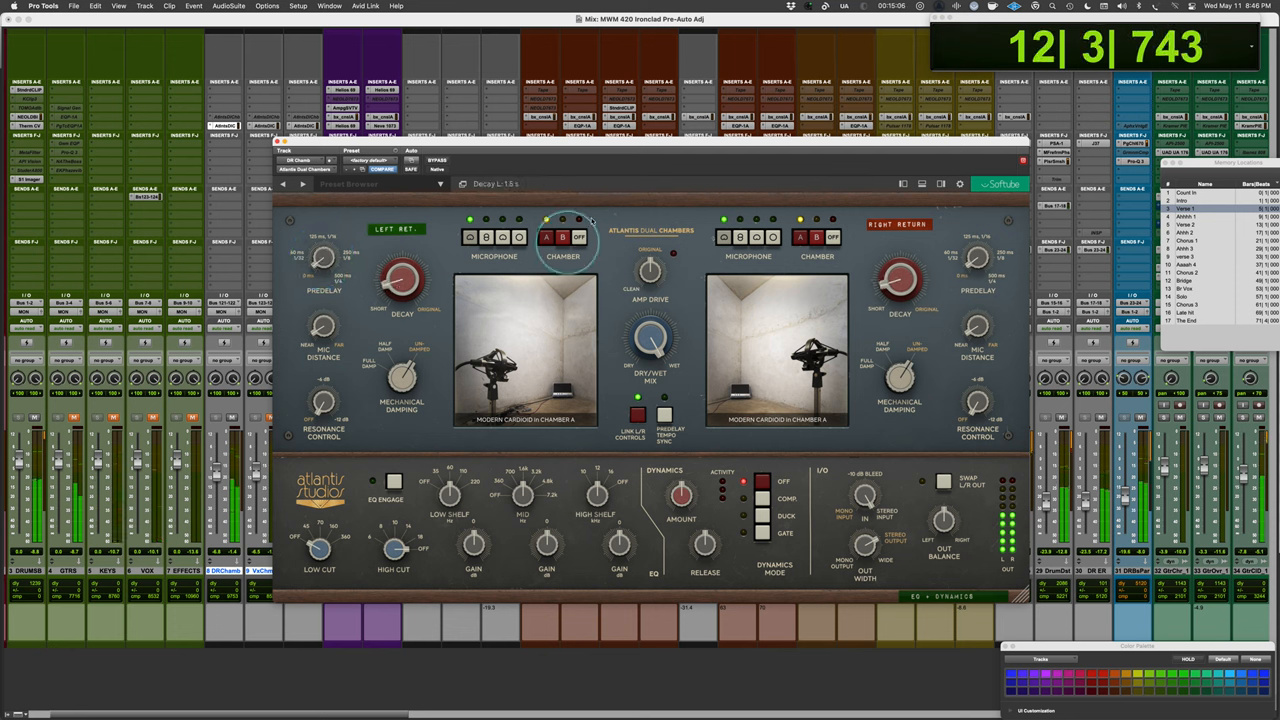
Audition Tube Cardioid then Ribbon Eight chamber mics and set the left mic distance to Near.
click(500, 236)
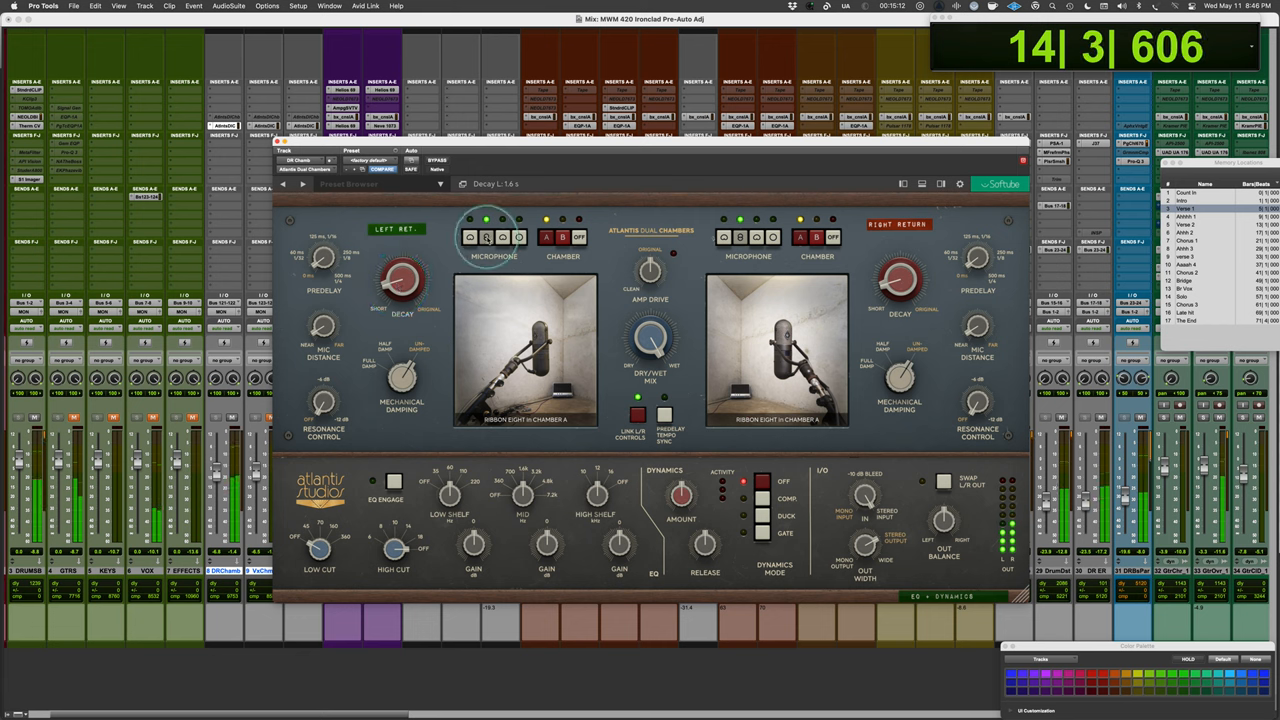
click(500, 236)
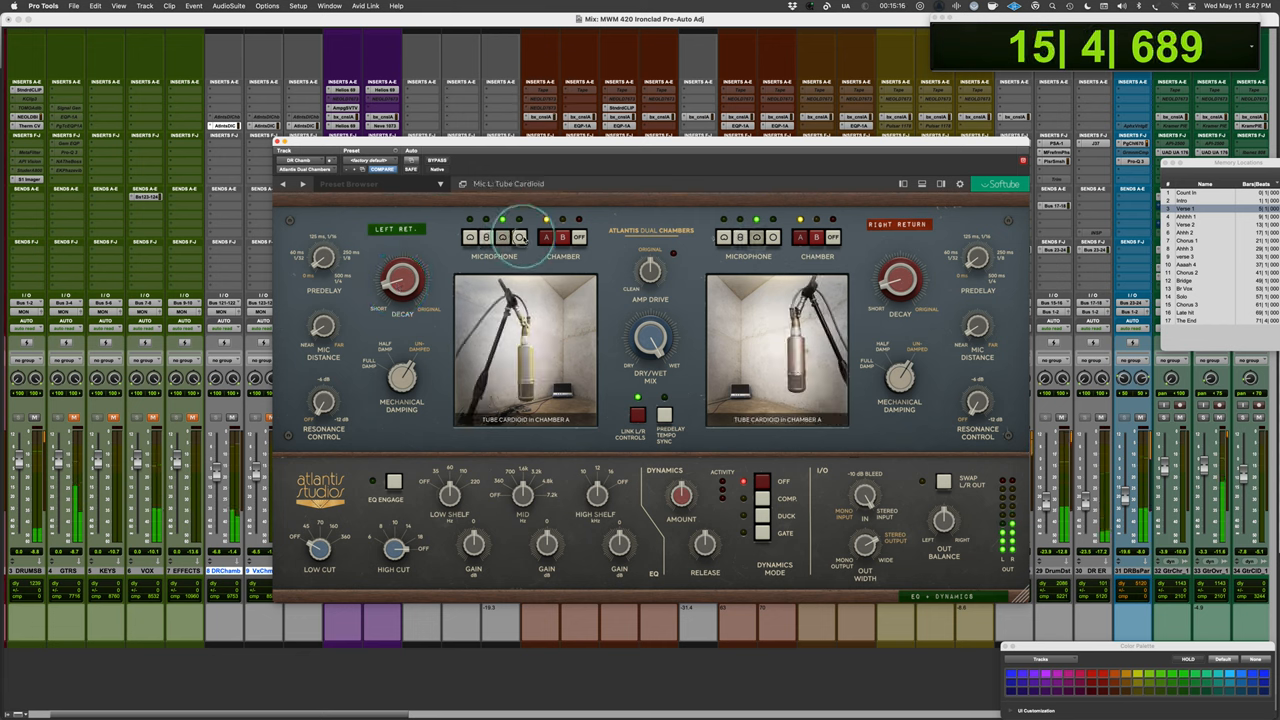
click(518, 236)
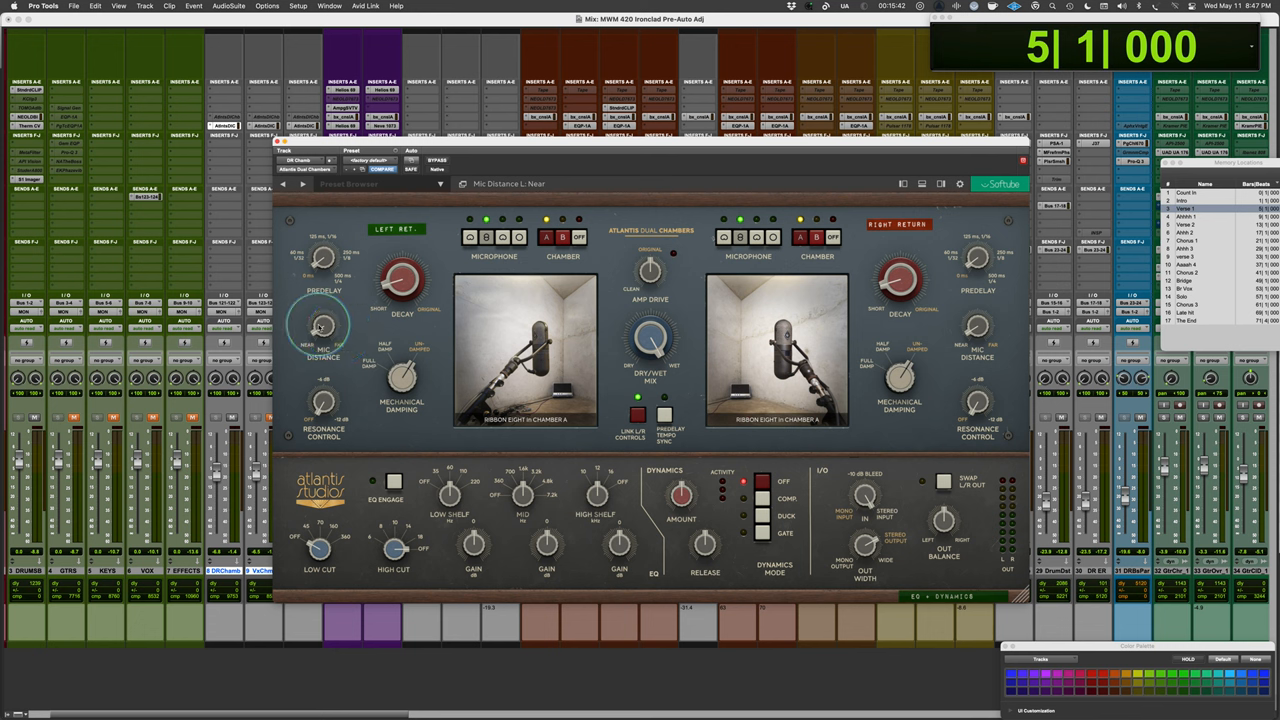
drag(322, 330, 298, 330)
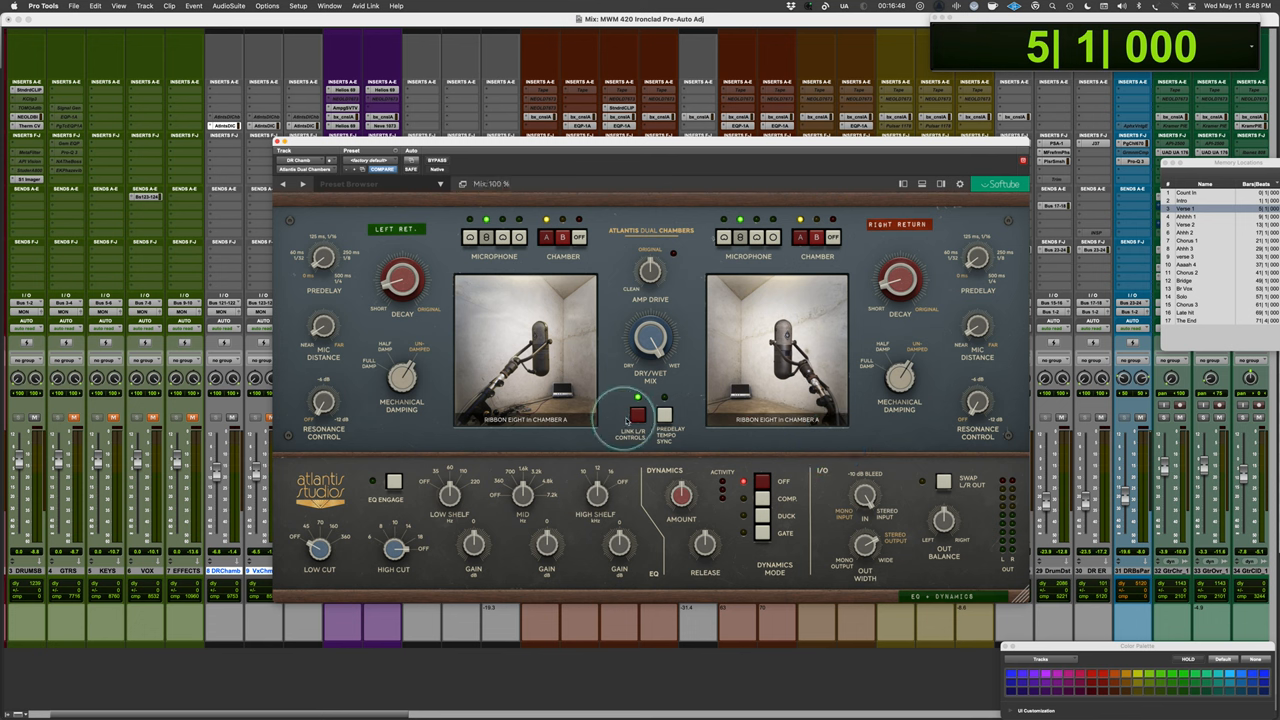
Unlink the sides, select chamber B on the right, and switch the L/R swap on.
click(800, 236)
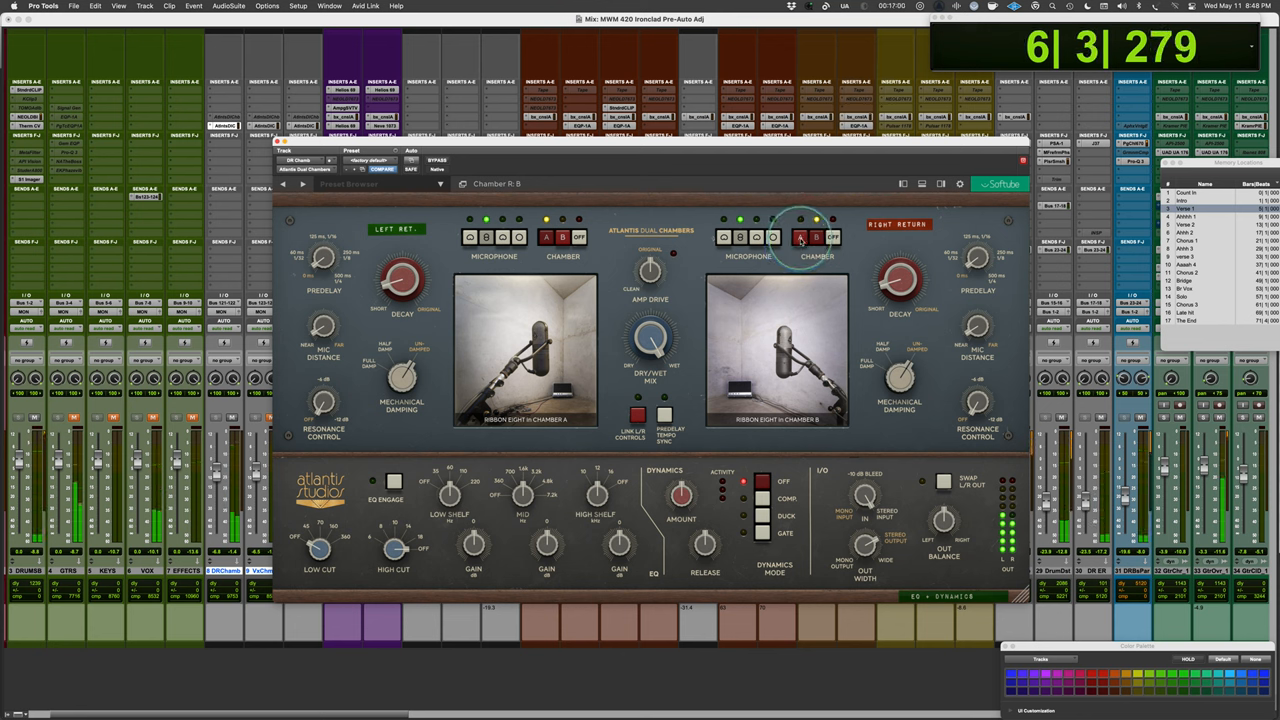
click(800, 236)
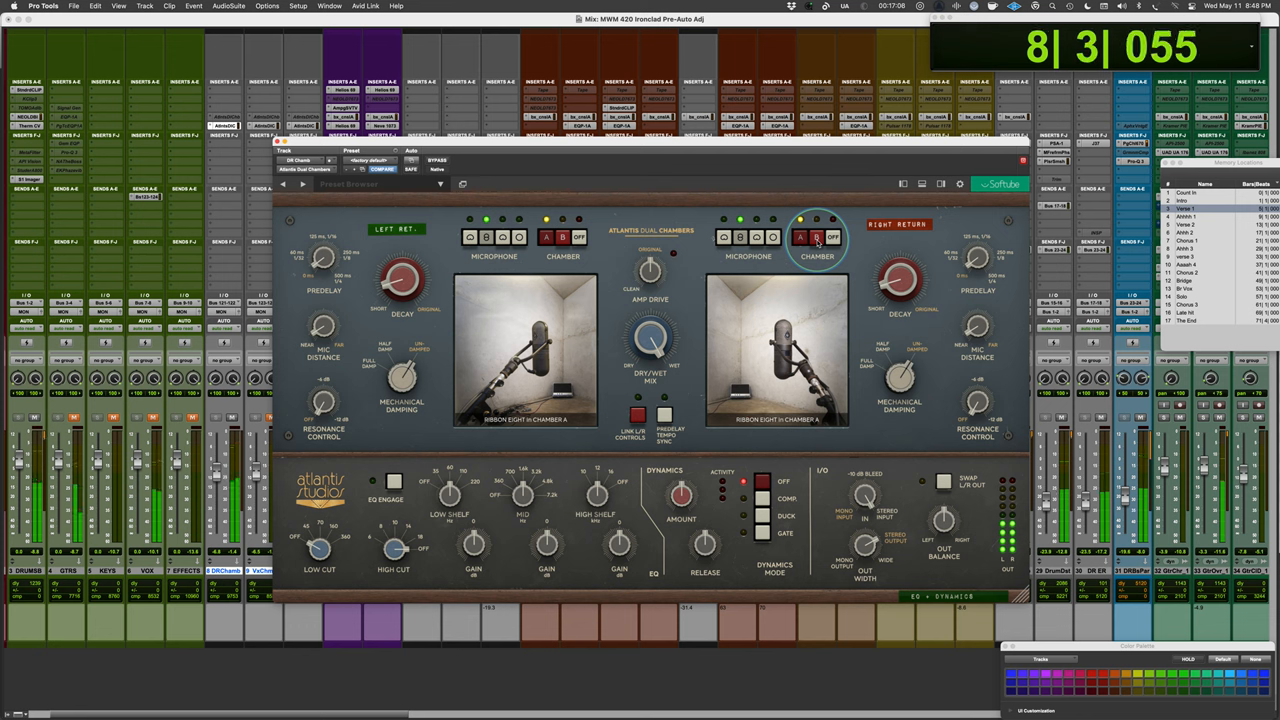
click(832, 236)
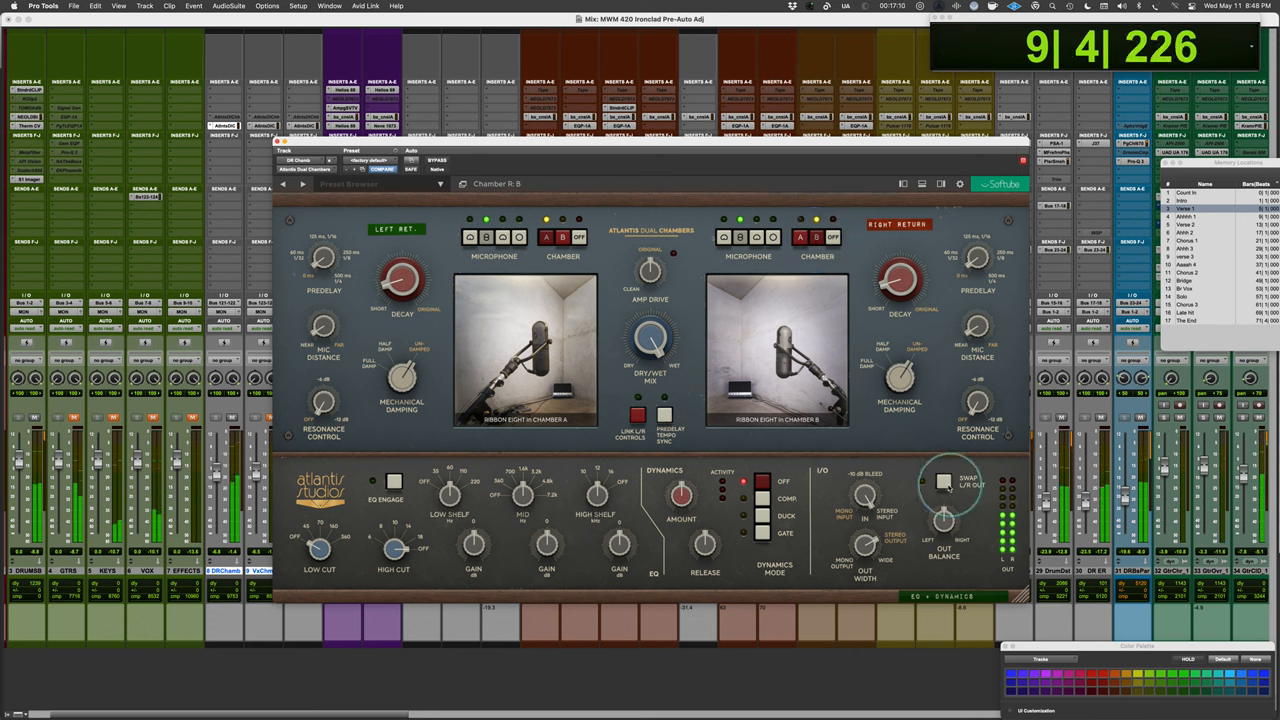
click(944, 482)
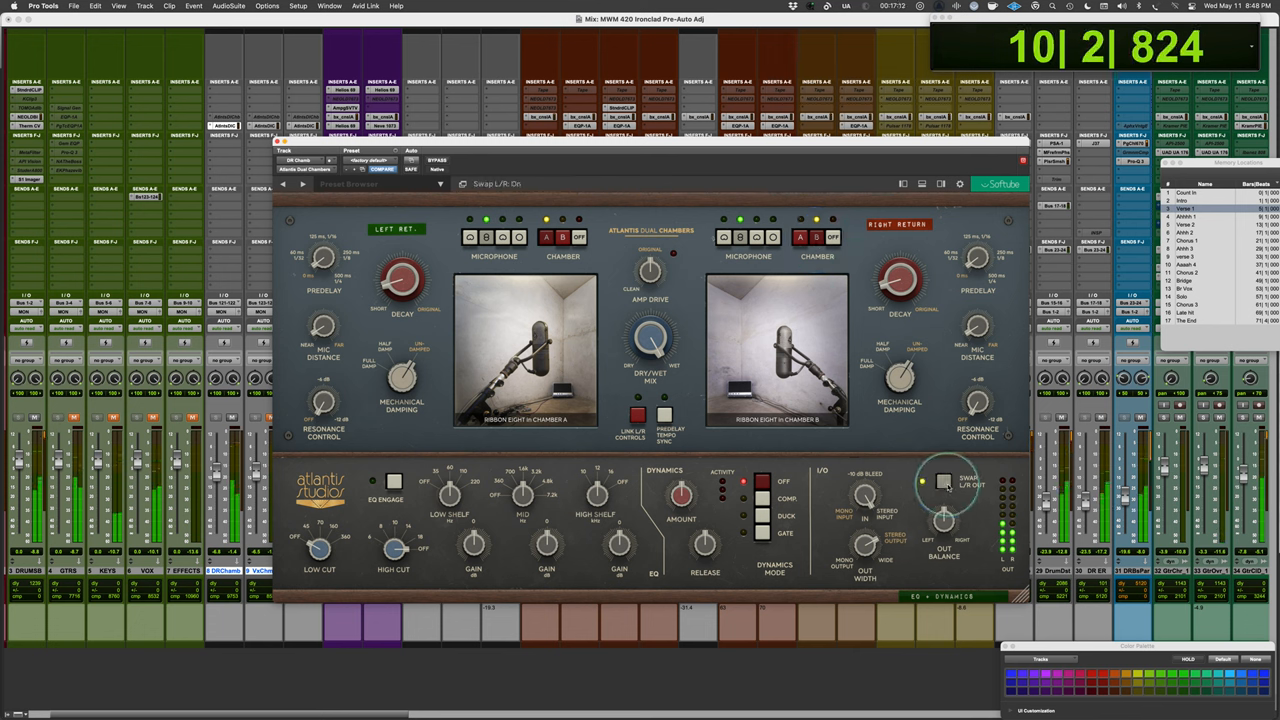
click(944, 482)
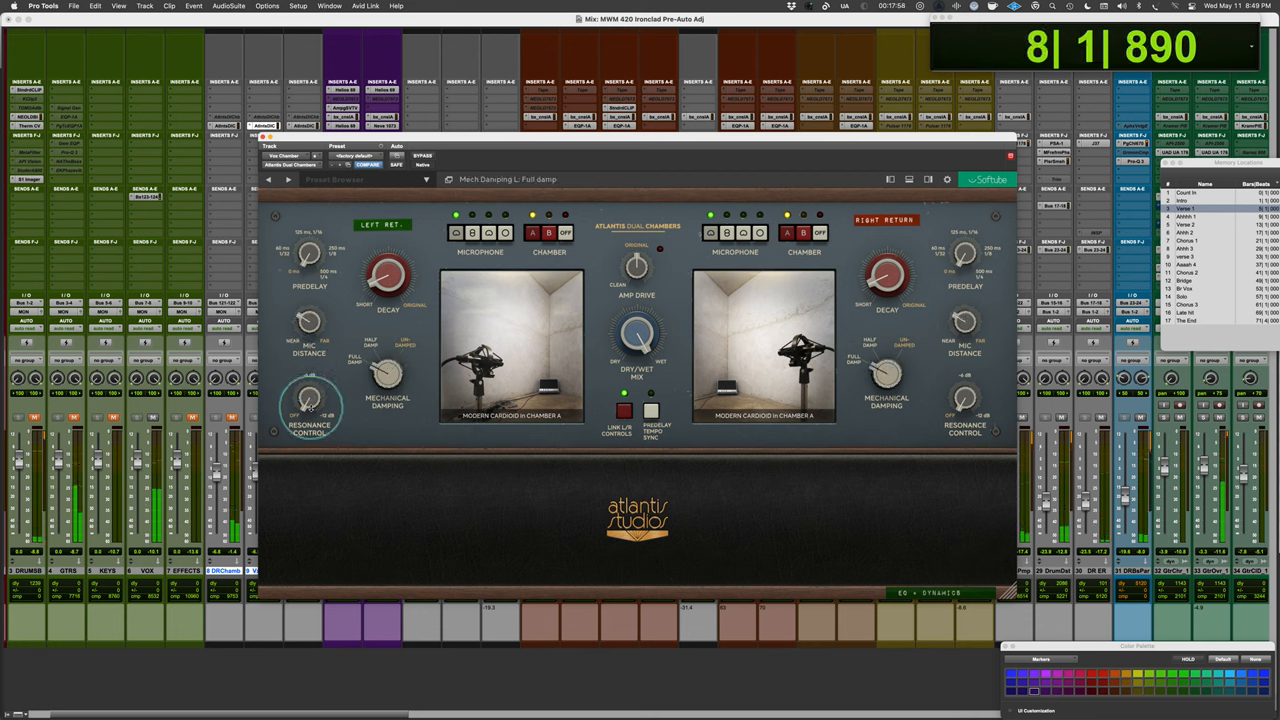
Lengthen the left predelay to 26 ms.
drag(308, 256, 308, 244)
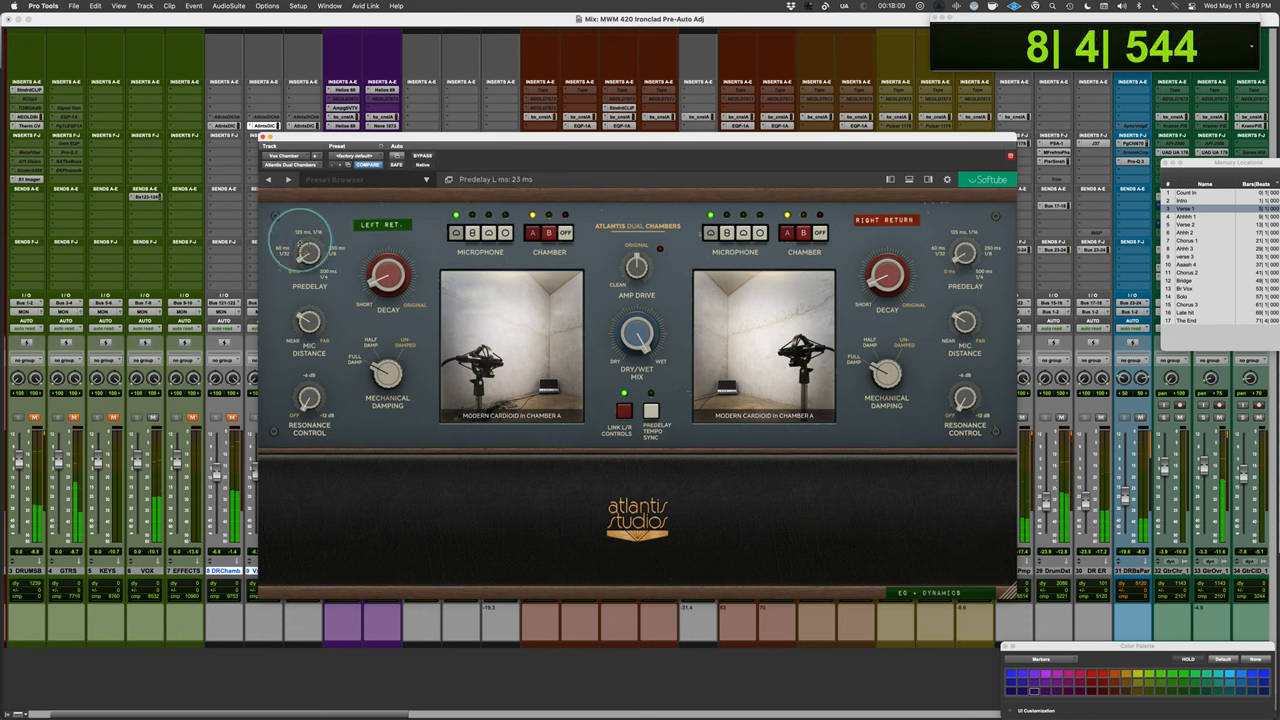
drag(308, 250, 308, 270)
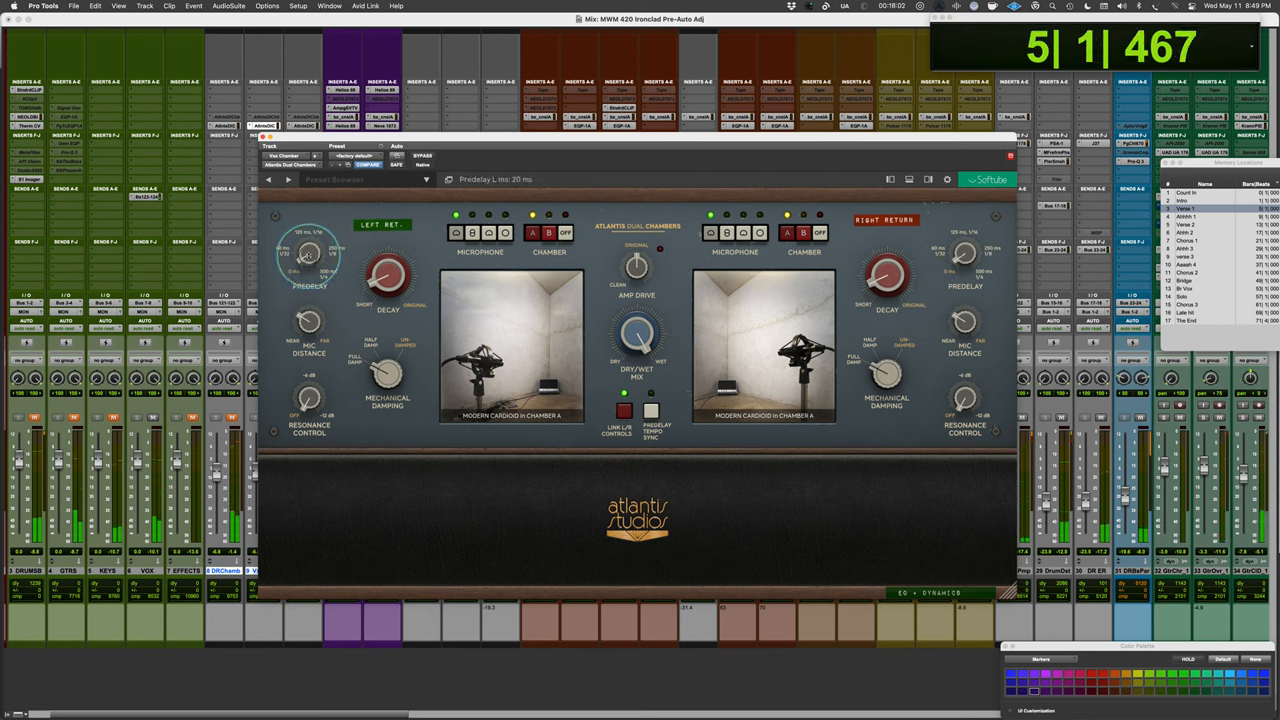
drag(308, 250, 320, 256)
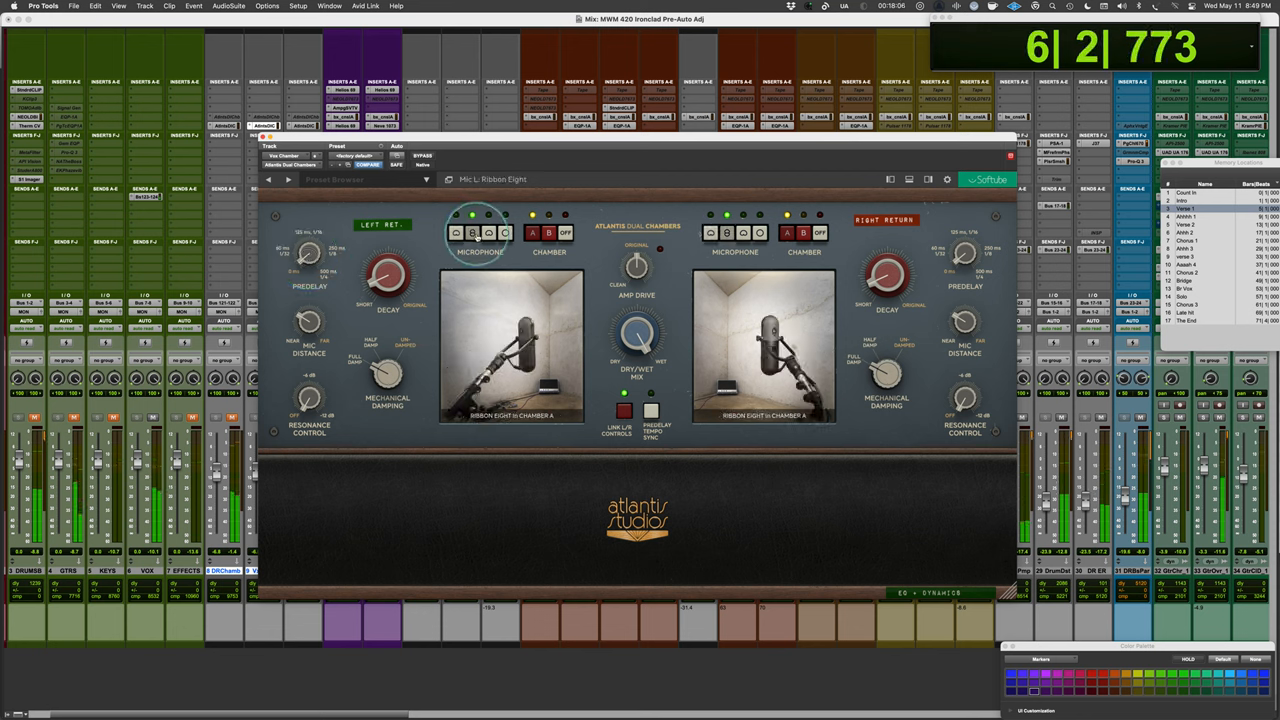
Cycle the left microphone through Ribbon Eight to Tube Cardioid in chamber A.
click(548, 232)
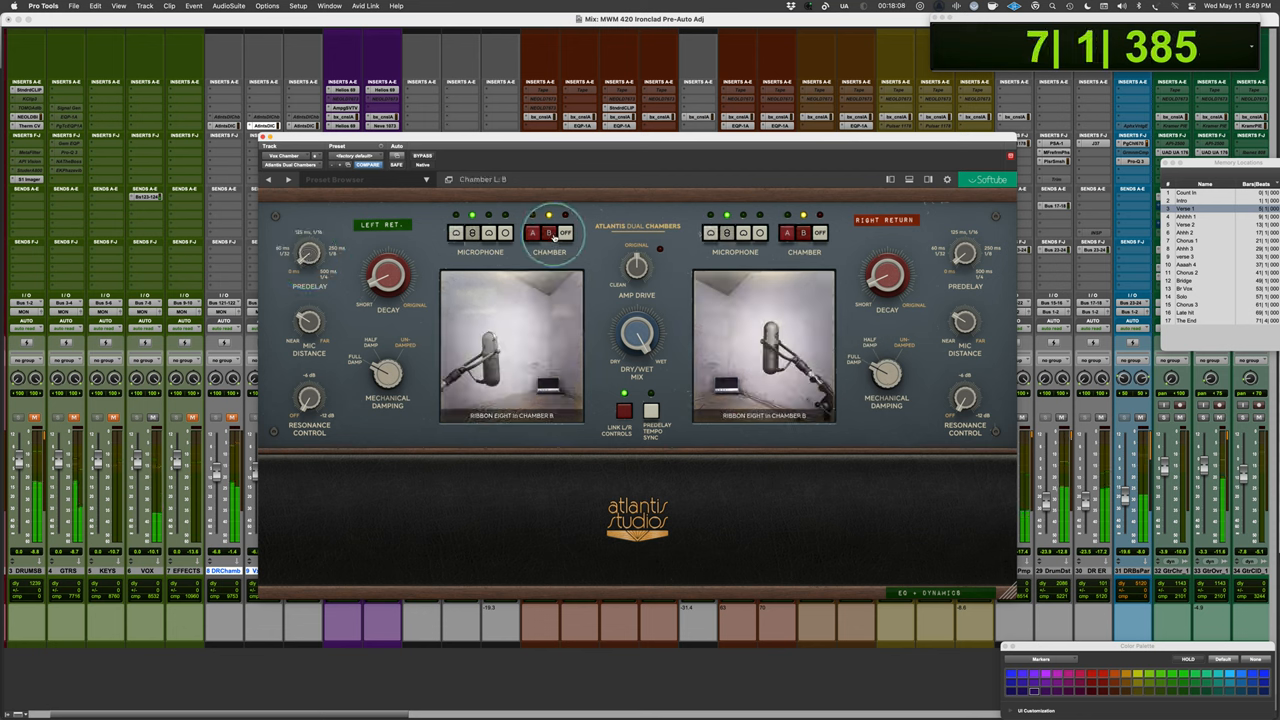
click(532, 232)
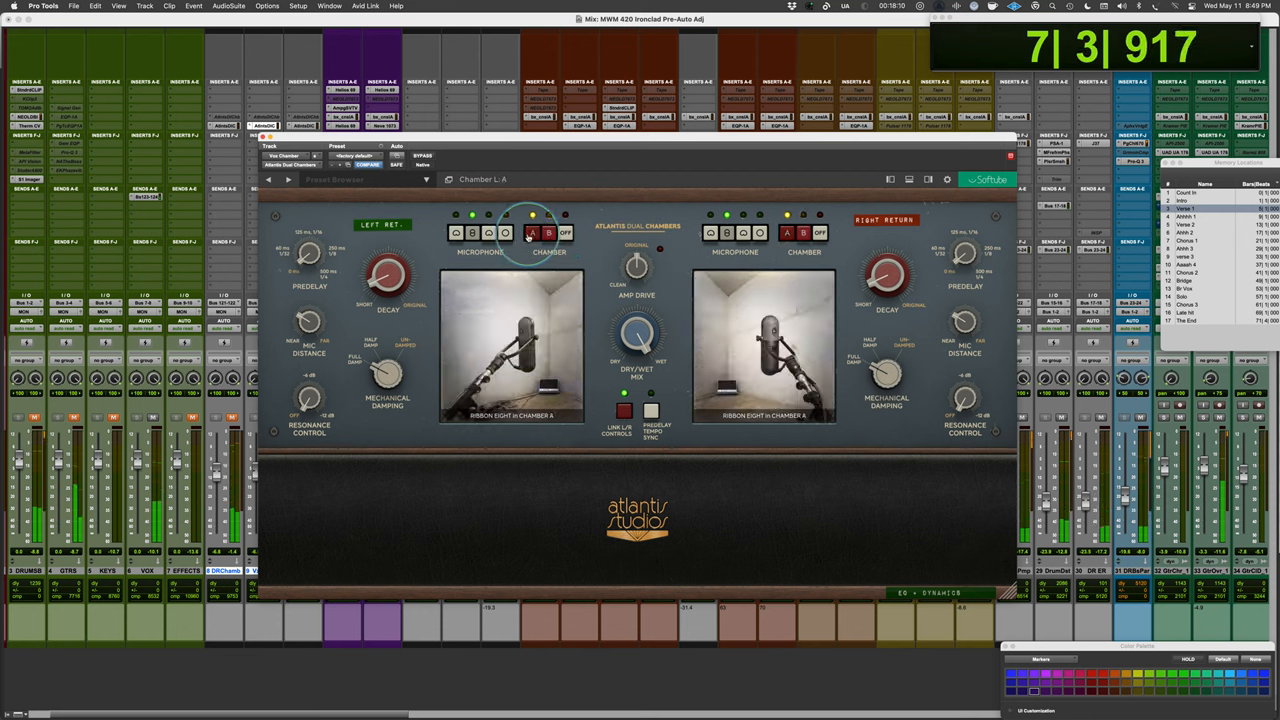
click(488, 232)
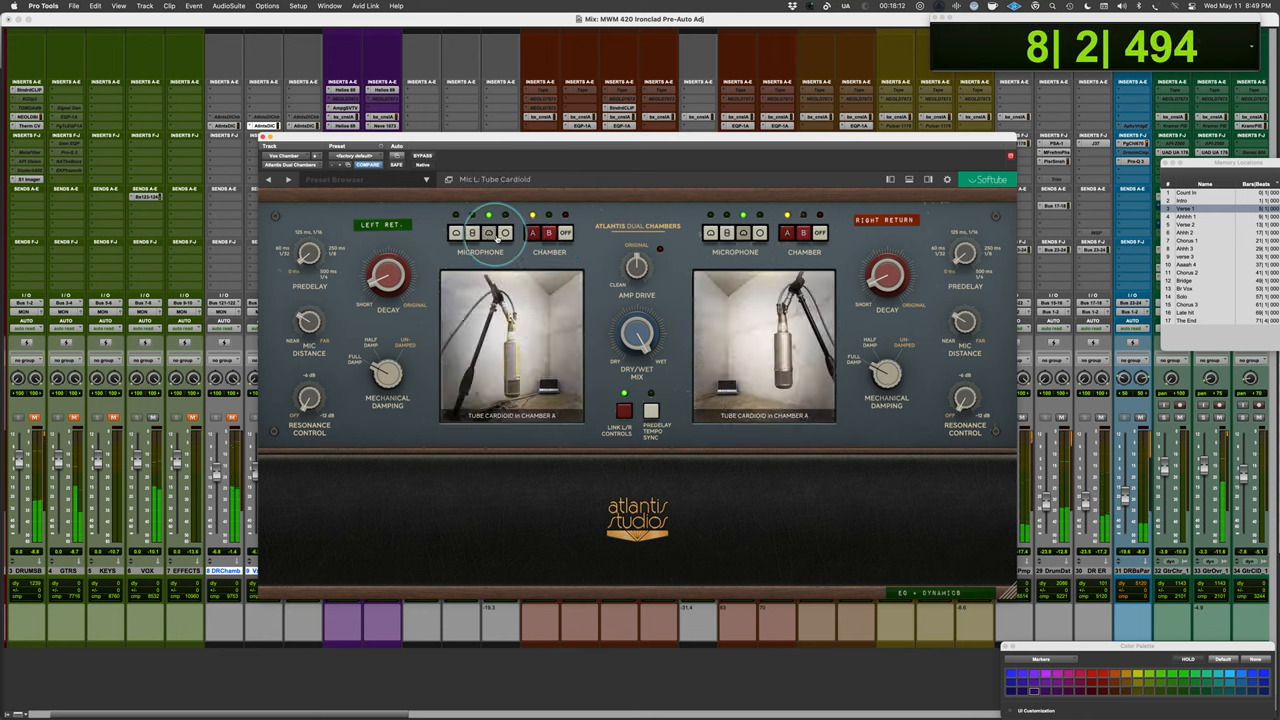
drag(388, 278, 392, 270)
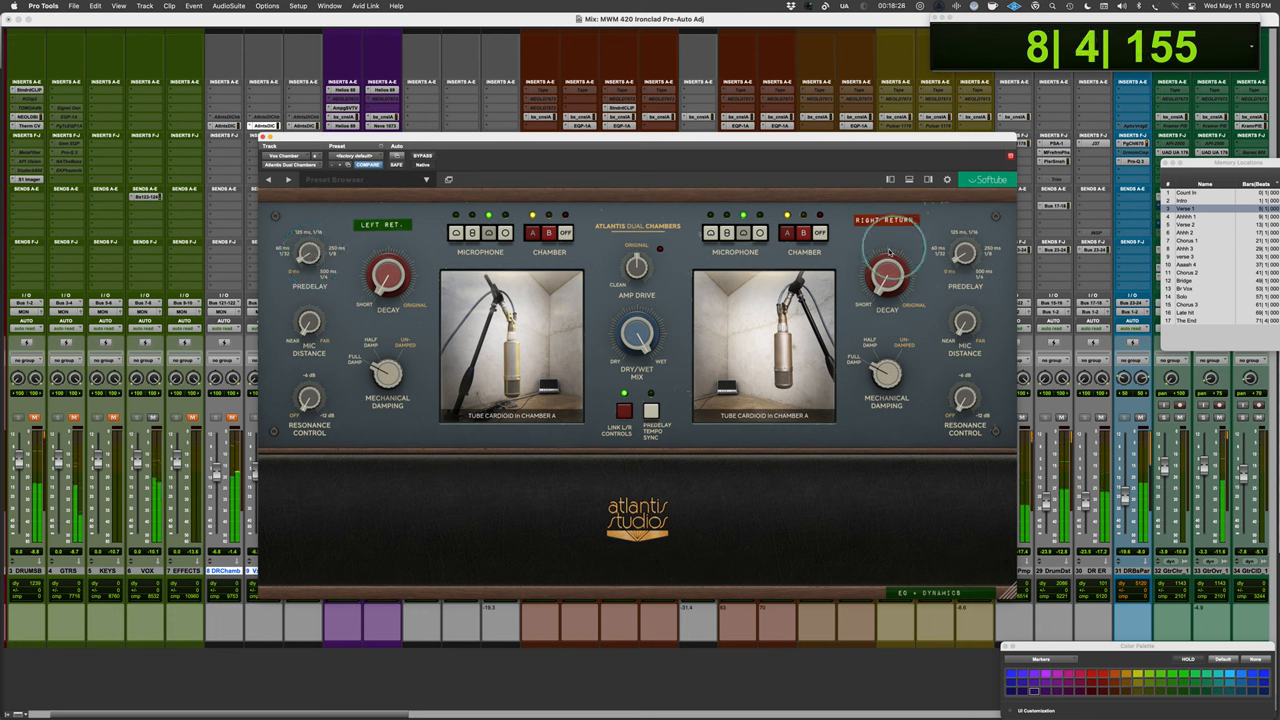
Link the left and right reverb controls so both sides follow the Ribbon Eight setting.
click(624, 410)
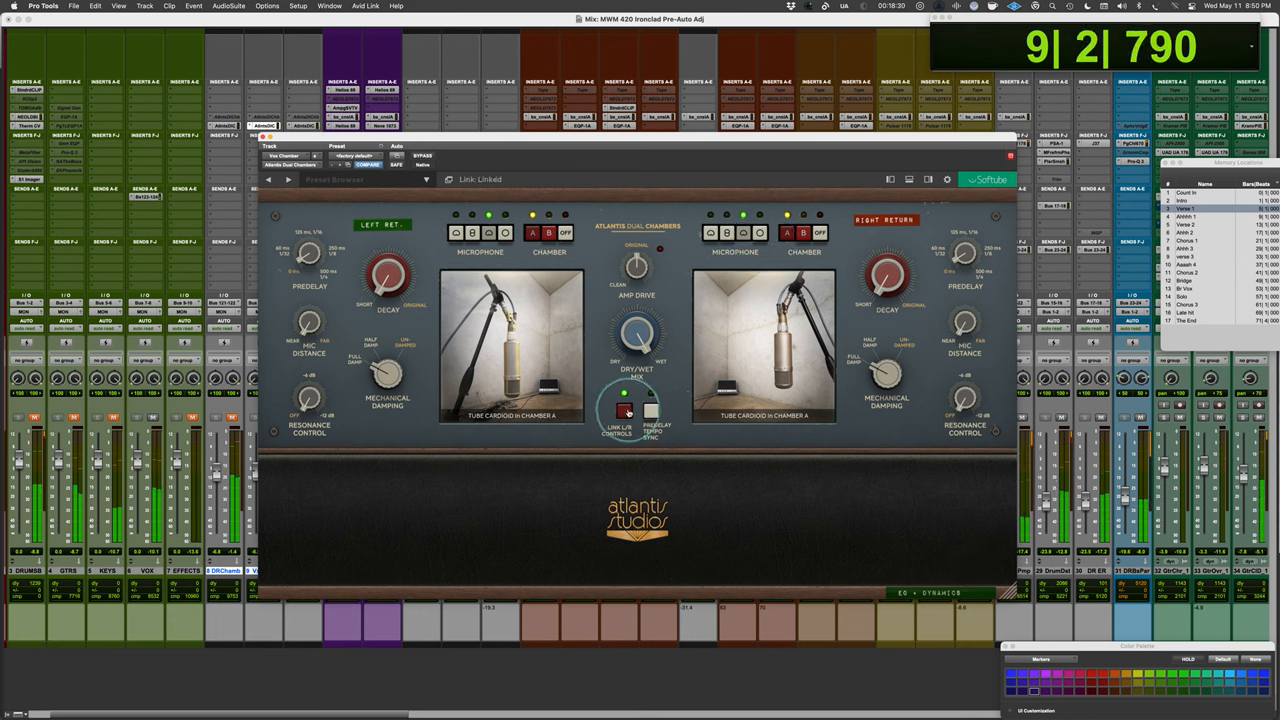
click(802, 232)
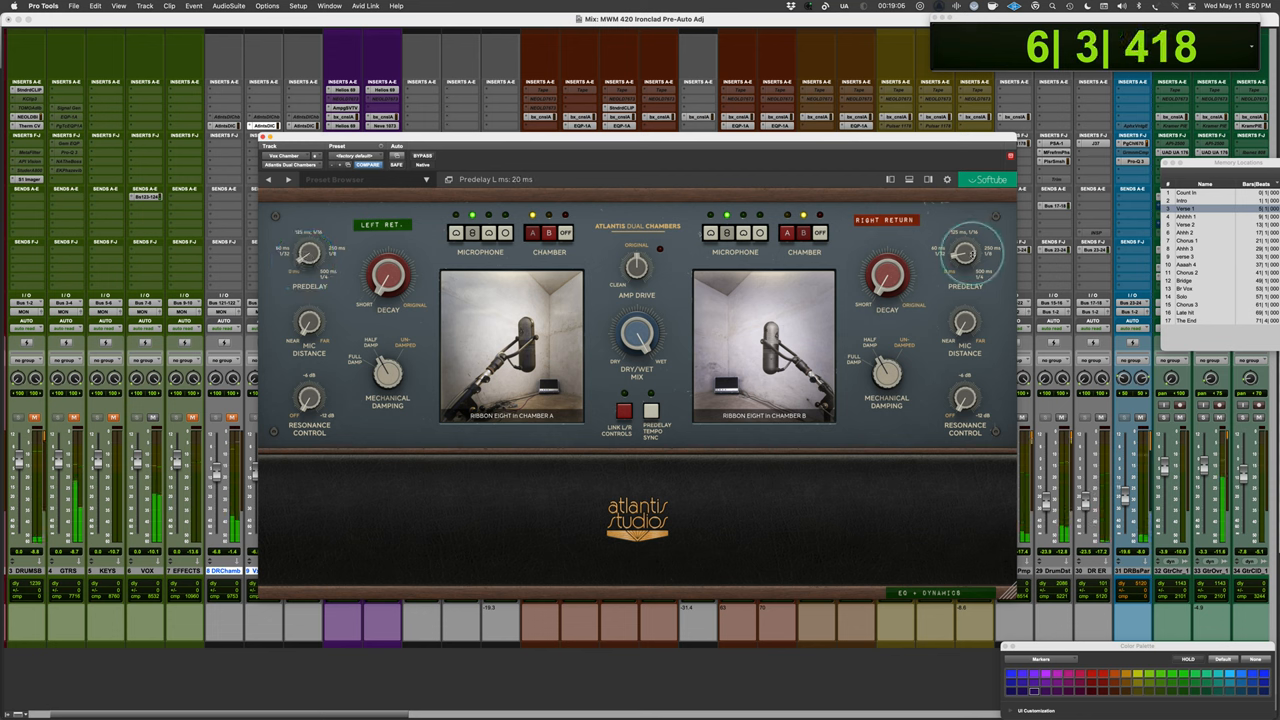
Retouch the left predelay and bring the left resonance control to 0.0 dB.
drag(964, 252, 964, 240)
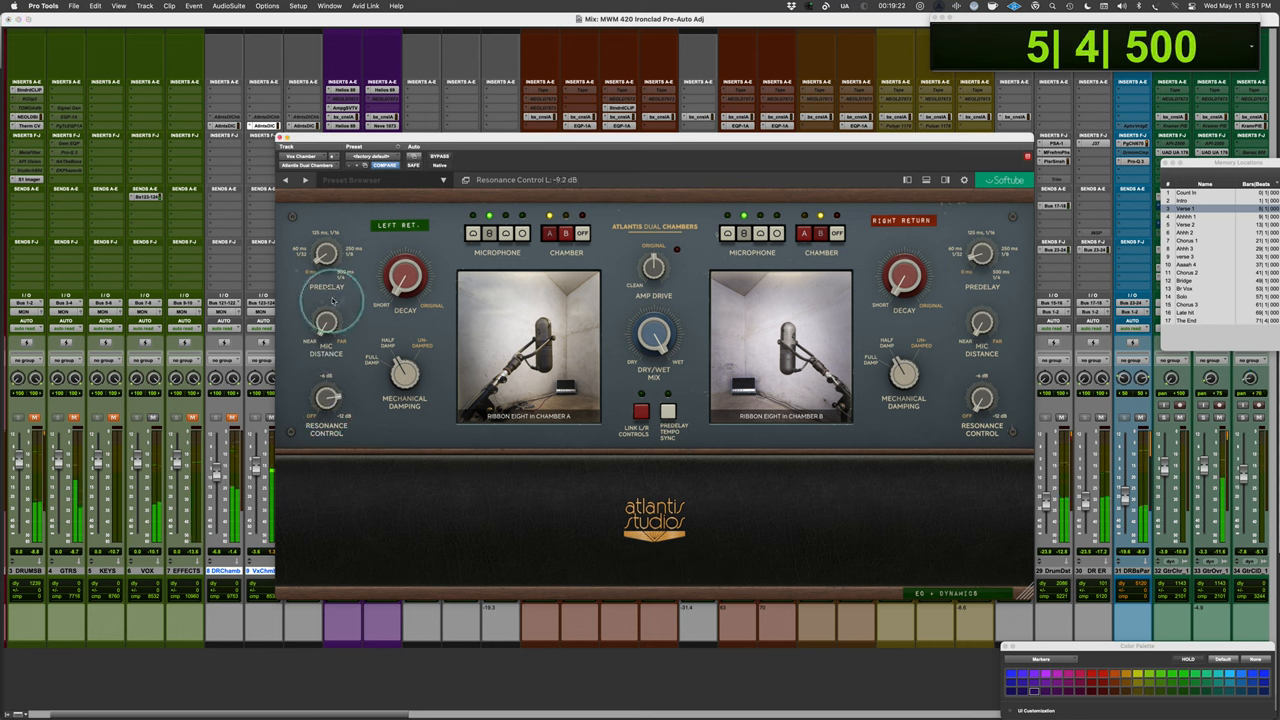
drag(330, 276, 336, 296)
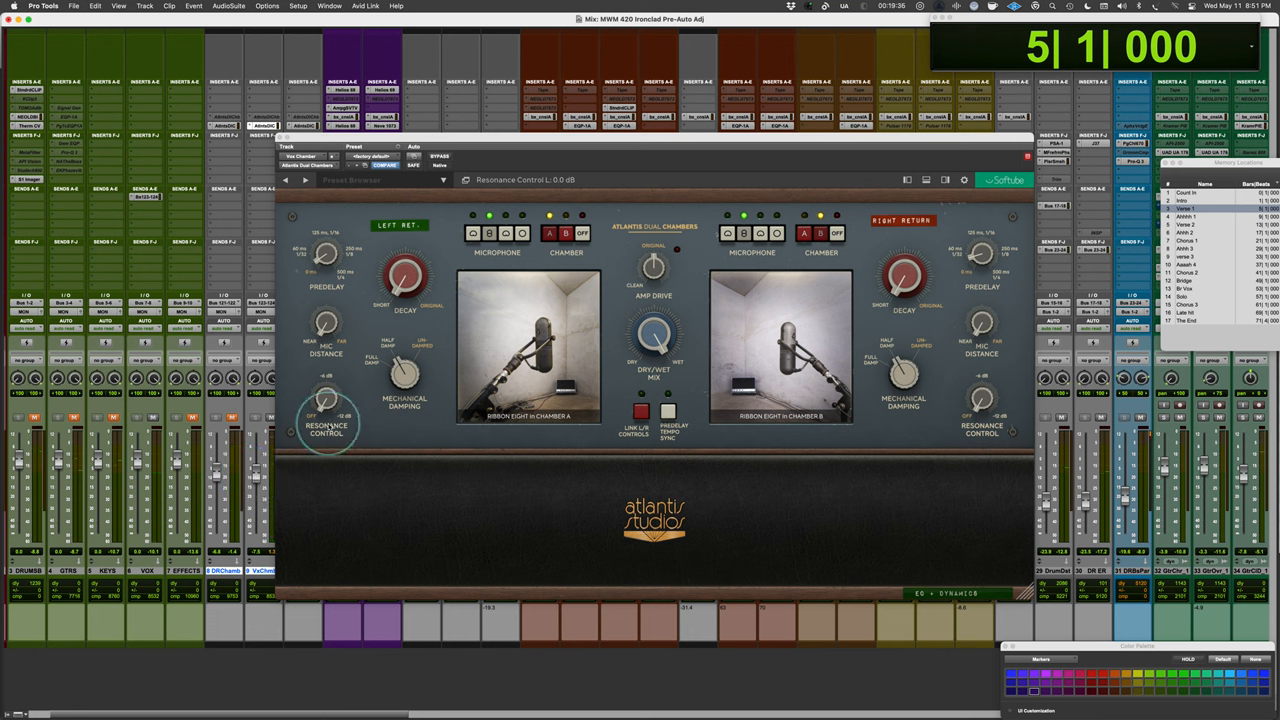
drag(330, 420, 336, 410)
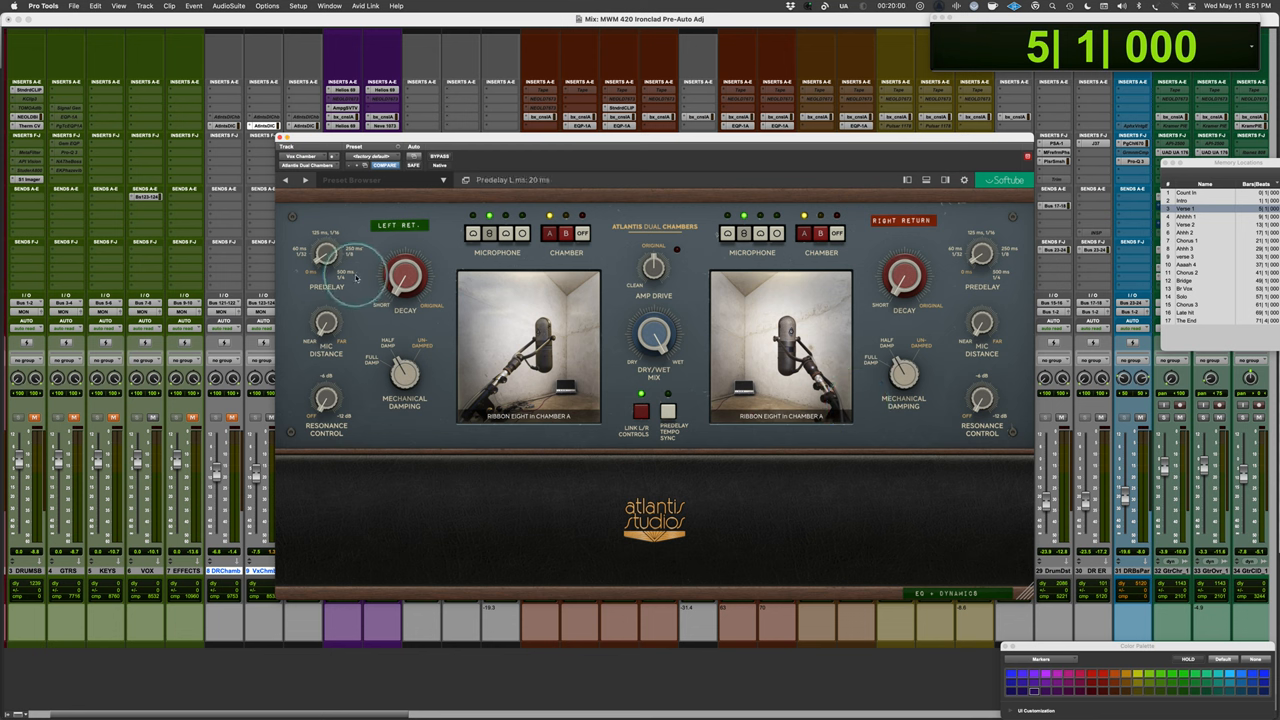
mouse_move(272, 236)
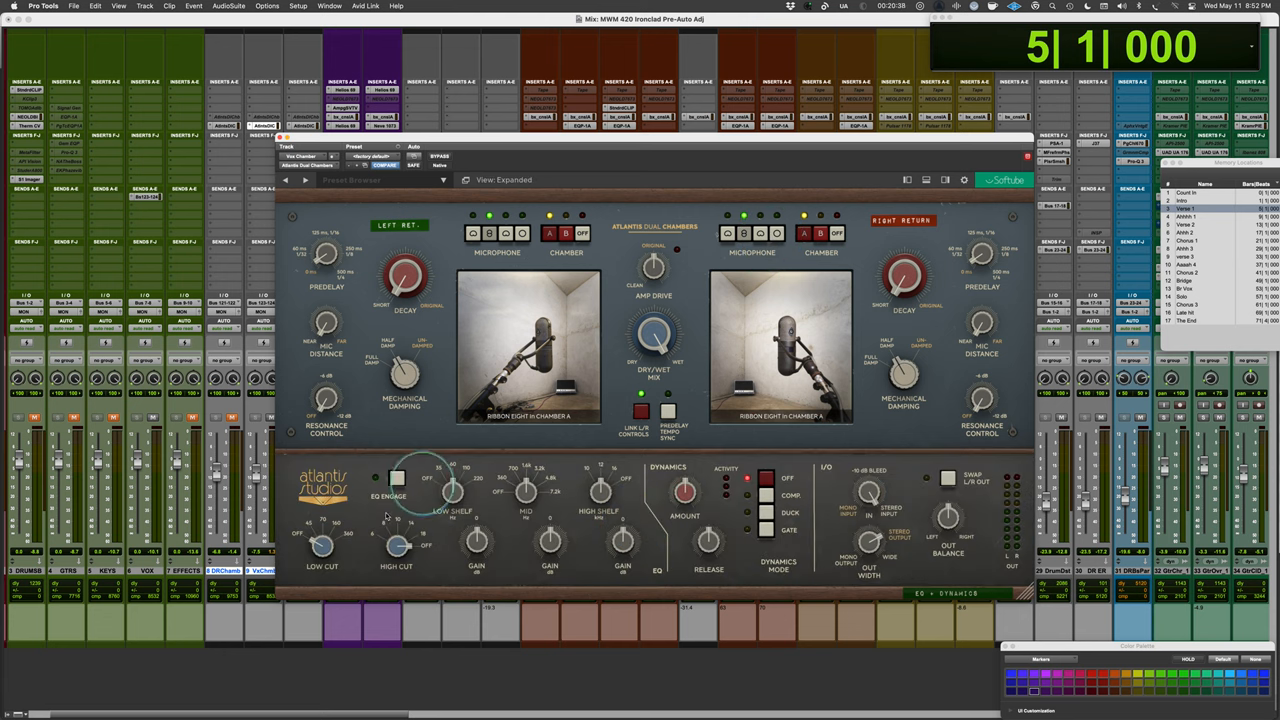
Adjust the low shelf EQ in the expanded Atlantis view.
drag(396, 490, 410, 510)
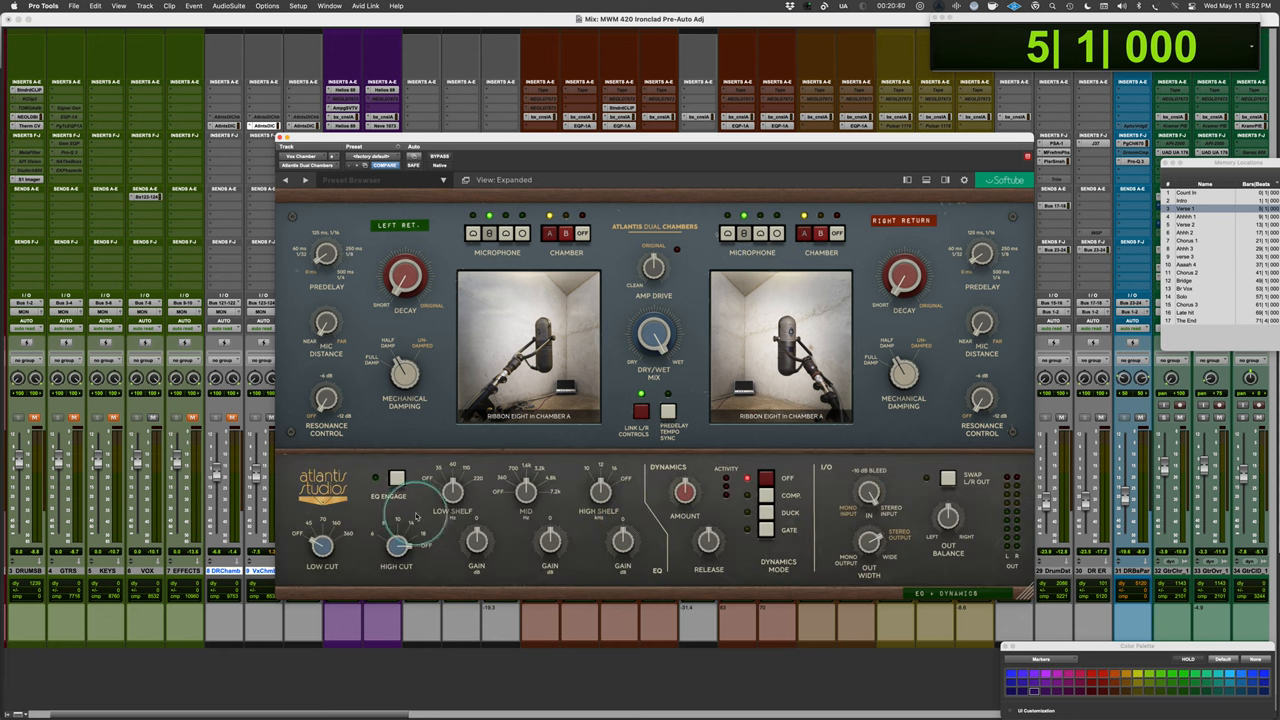